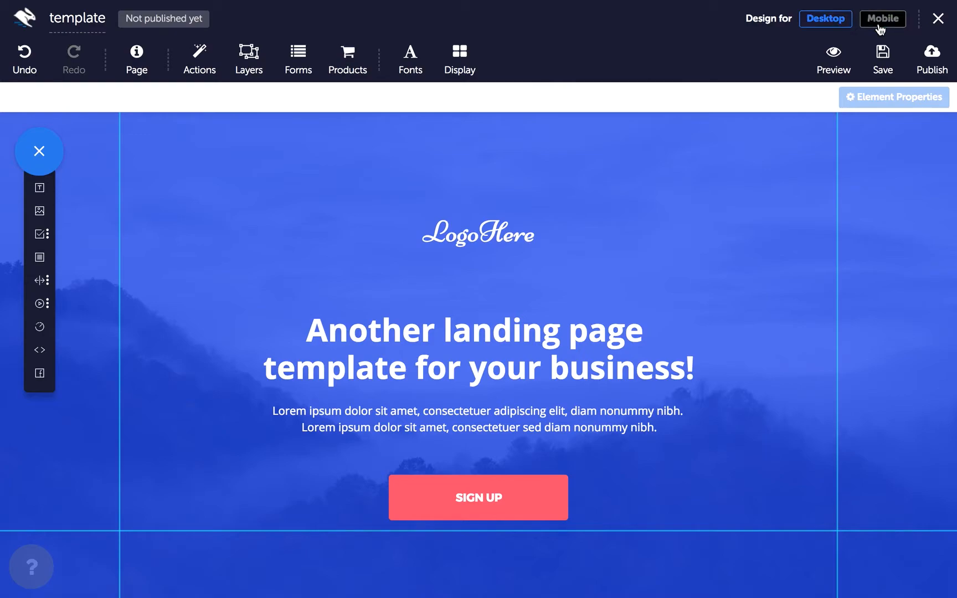
mouse_move(875, 32)
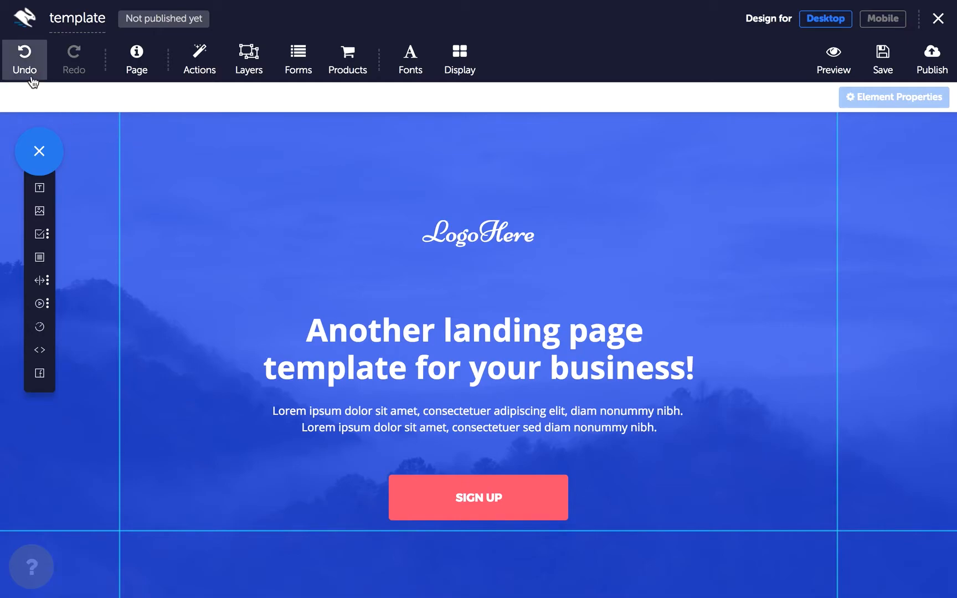
mouse_move(101, 66)
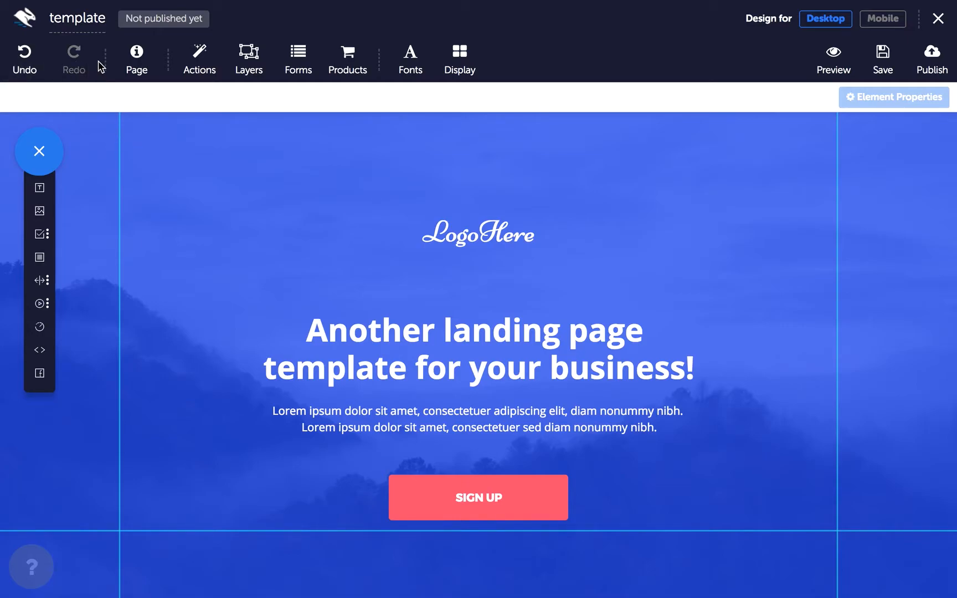
Open Page Settings to view the background colour, image and repeat options
left_click(136, 58)
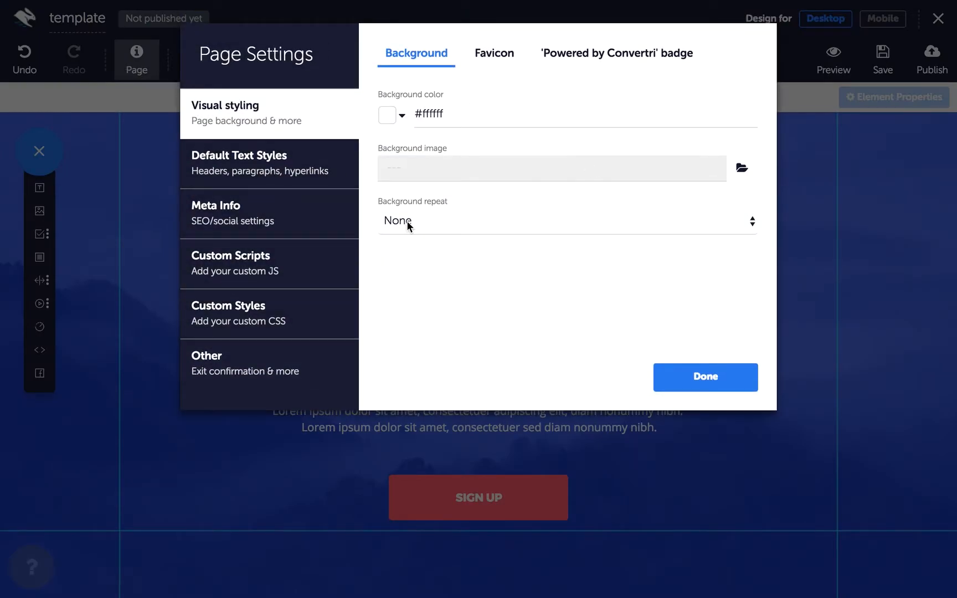
mouse_move(560, 266)
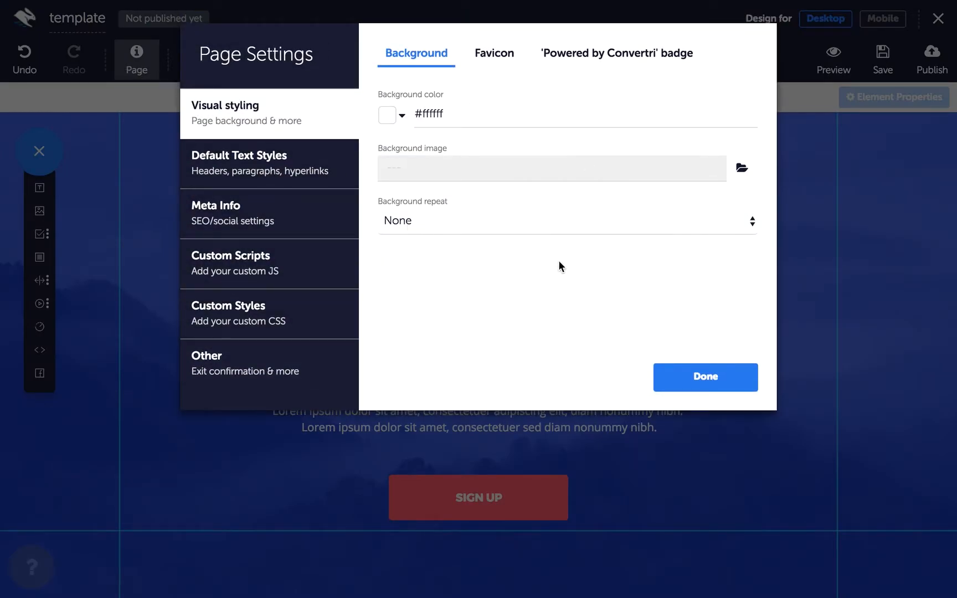
Close Page Settings, then open and close the Actions and Layers panels
left_click(704, 377)
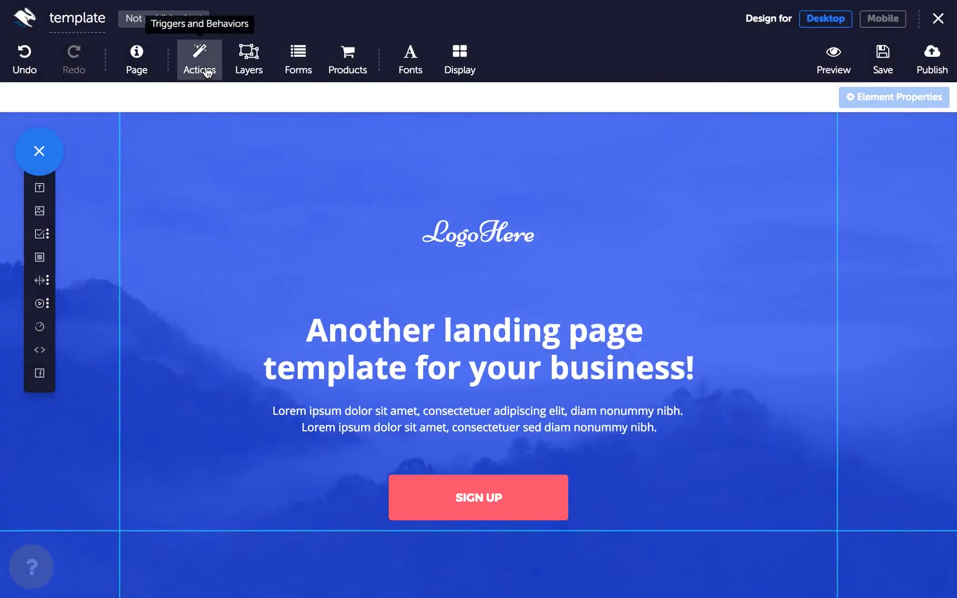
left_click(199, 59)
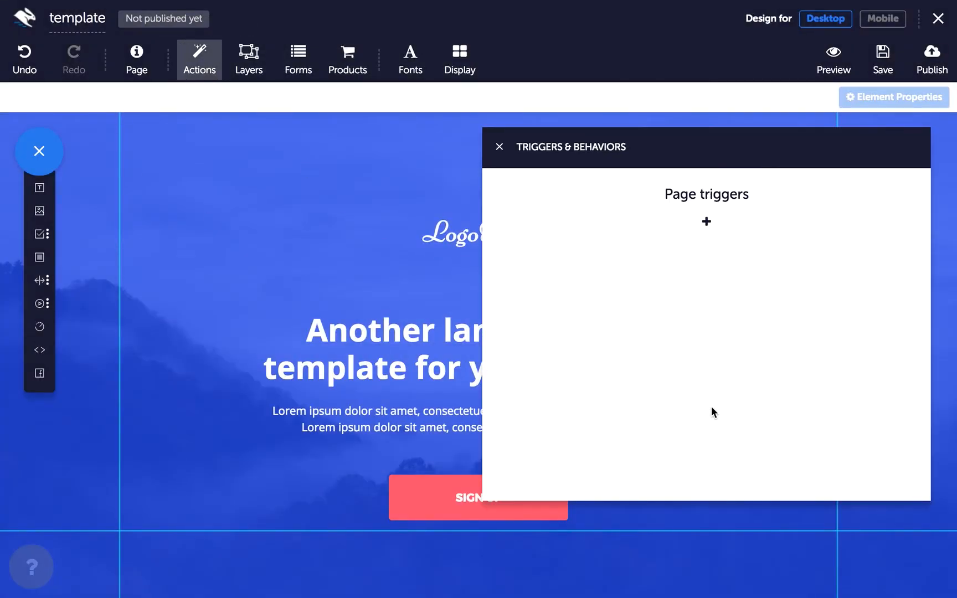
mouse_move(491, 142)
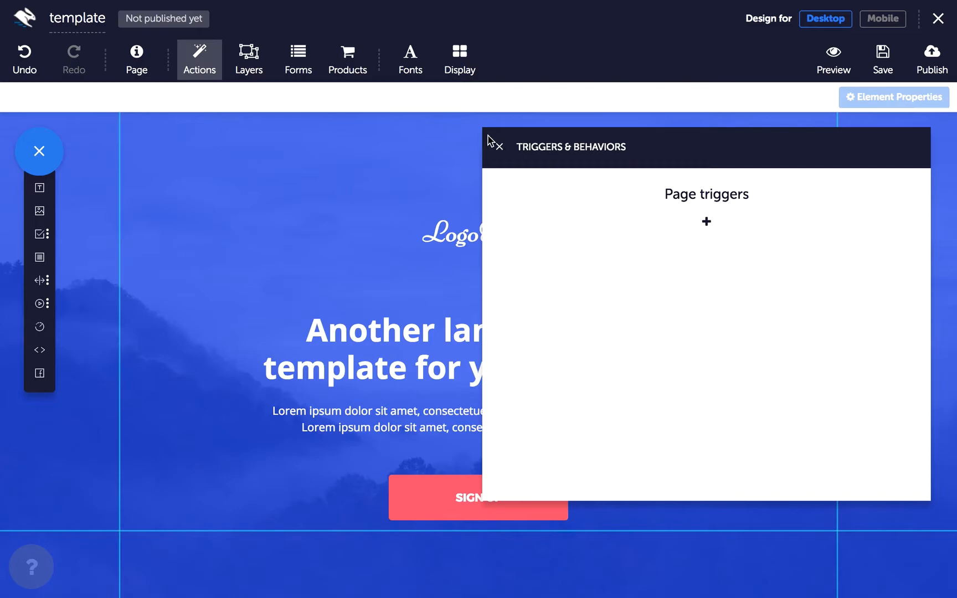
left_click(248, 58)
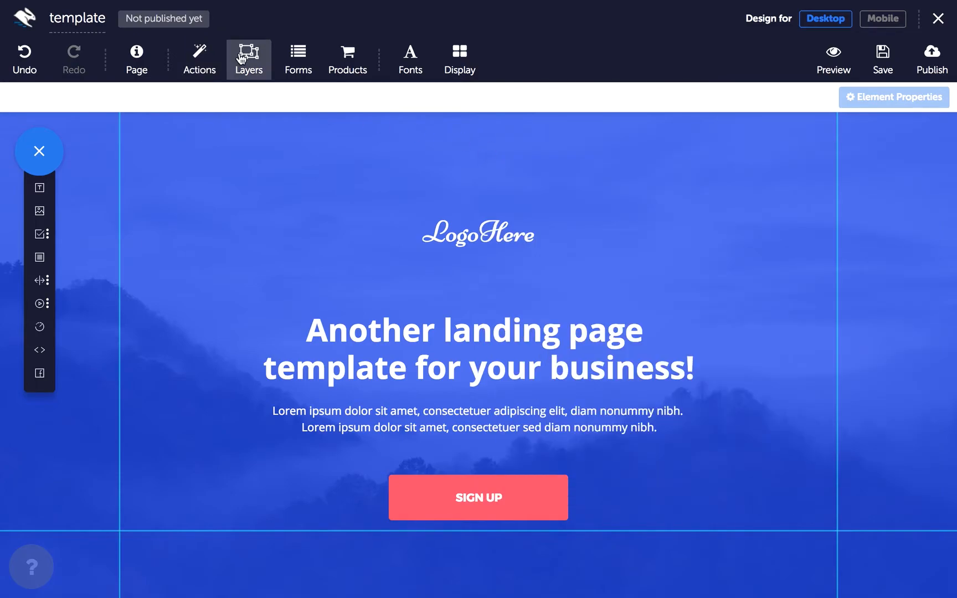
left_click(247, 58)
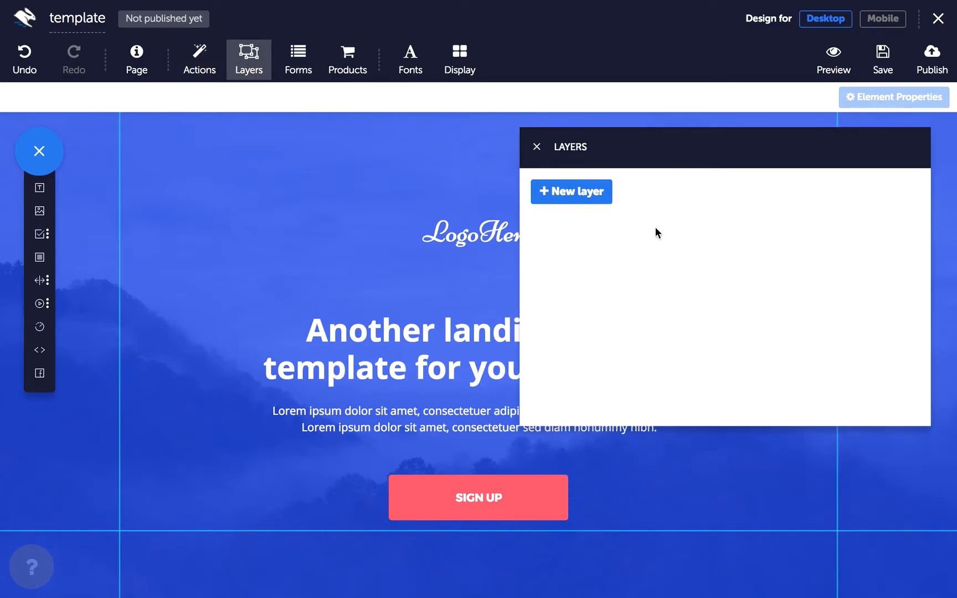
mouse_move(535, 138)
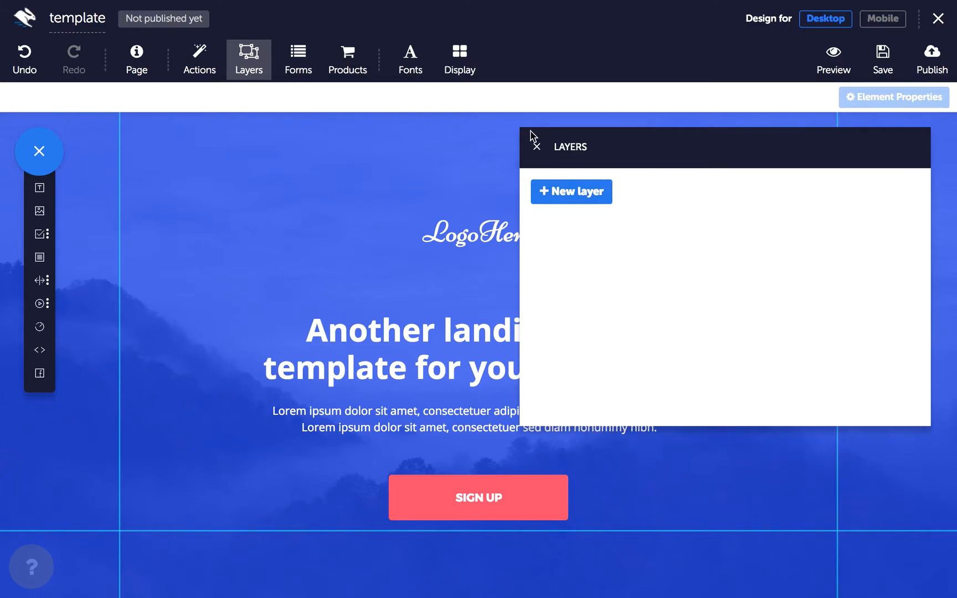
left_click(298, 59)
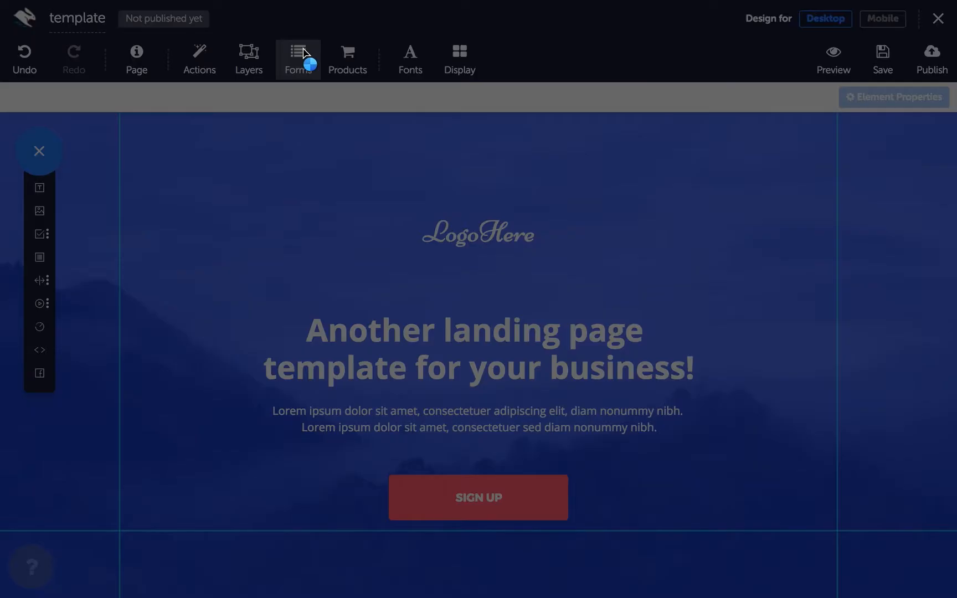
left_click(298, 59)
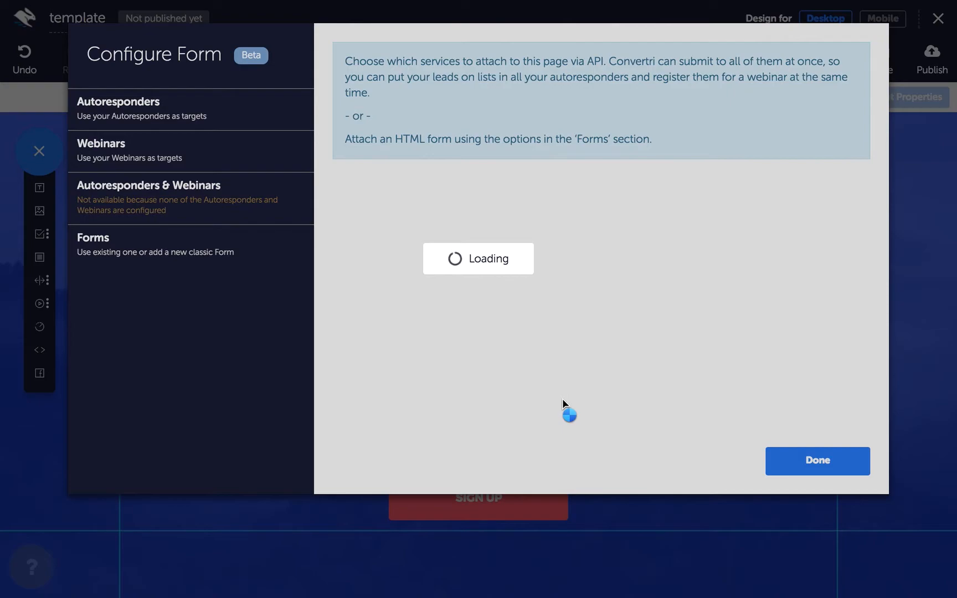
mouse_move(482, 316)
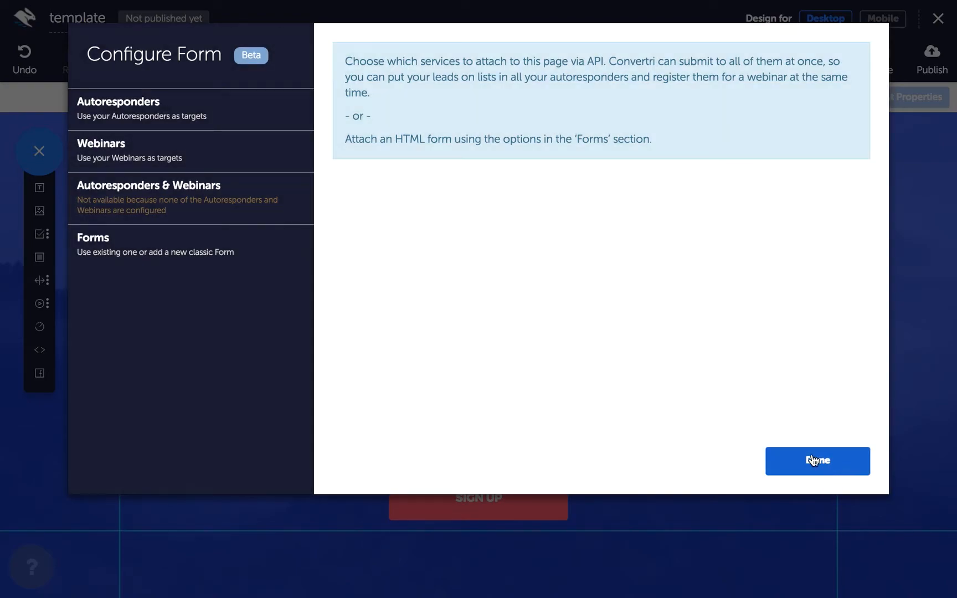
left_click(818, 461)
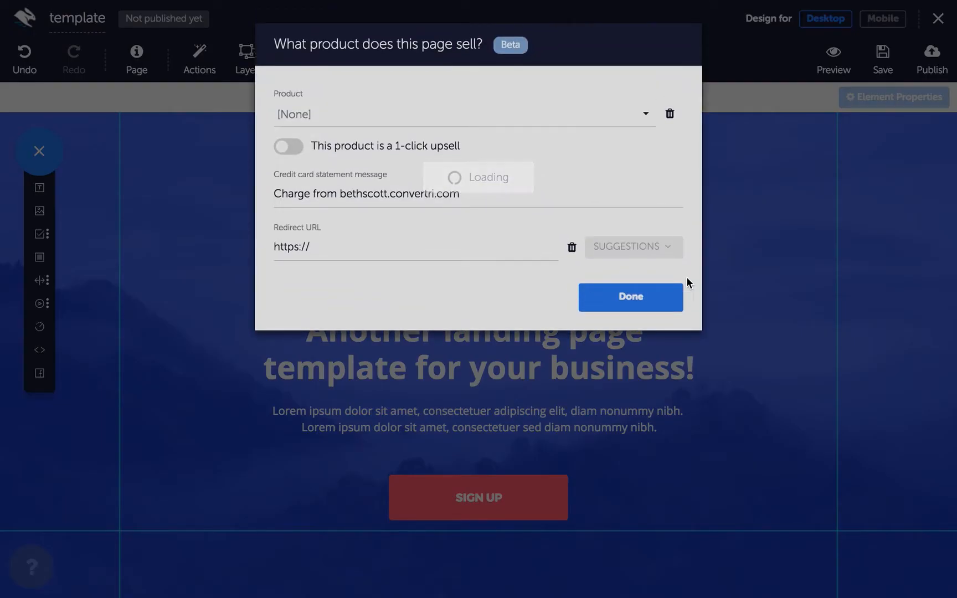
left_click(631, 298)
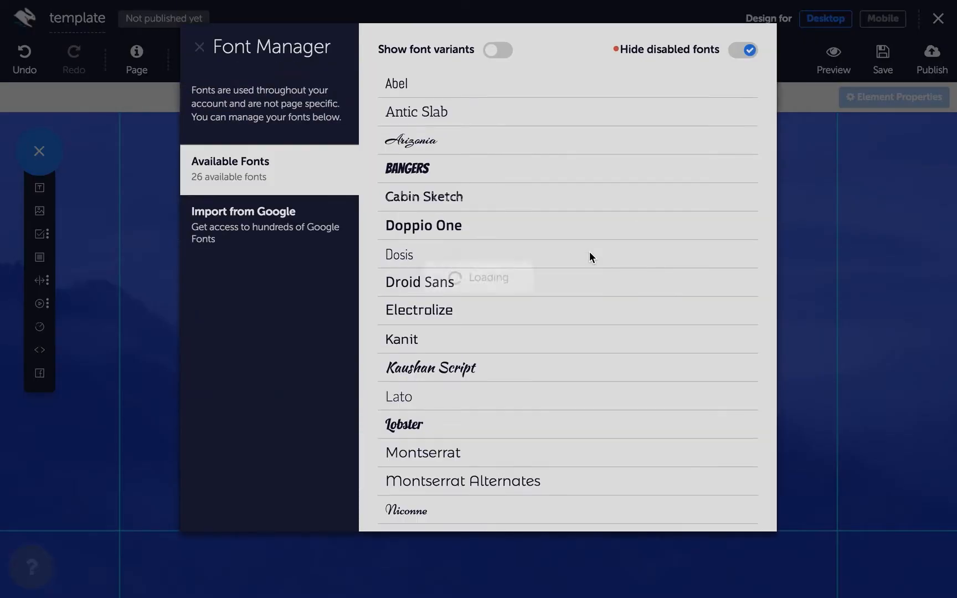
mouse_move(541, 327)
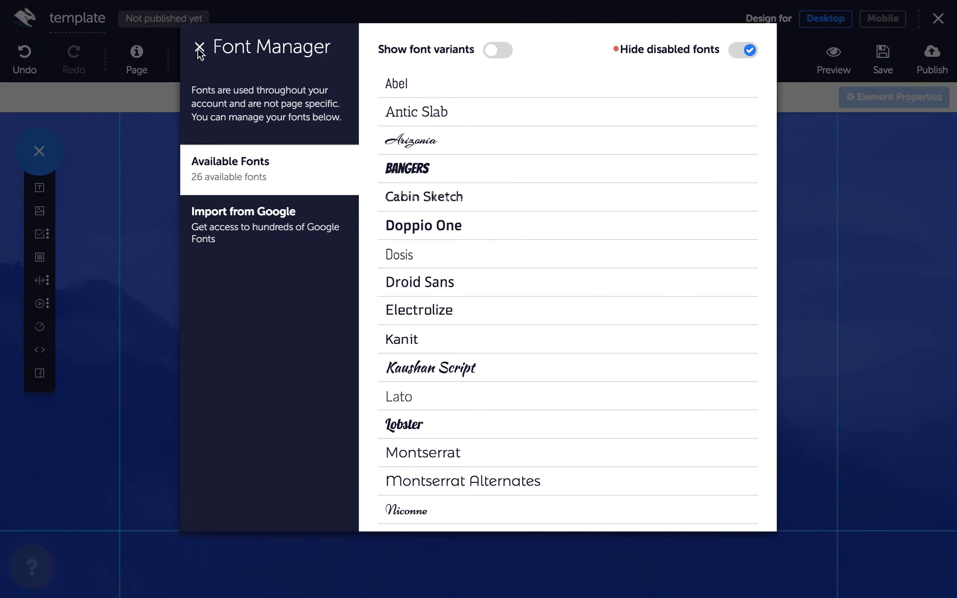
left_click(204, 49)
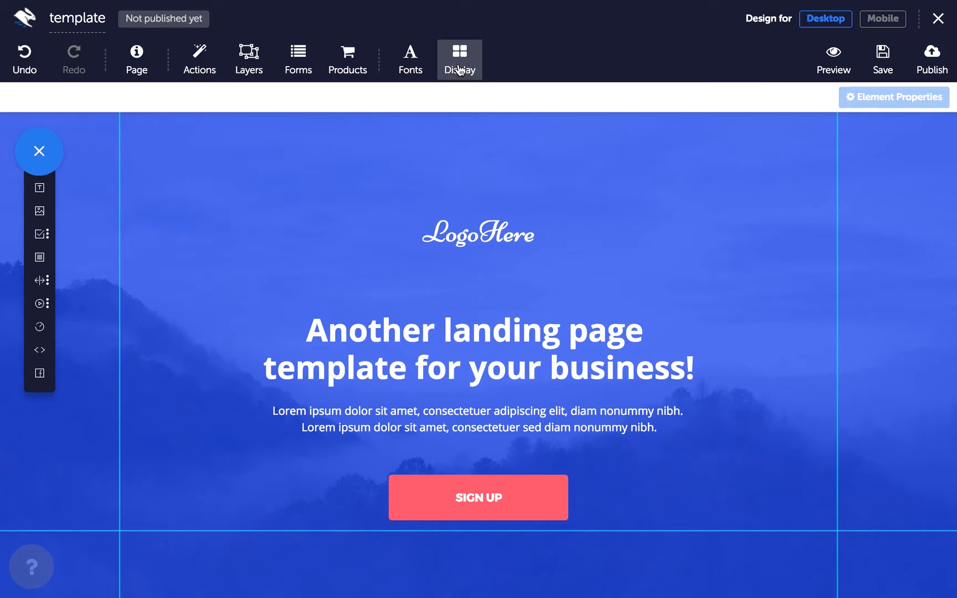
View the grid, outline and snapping toggles, then select the full-width background section
left_click(459, 59)
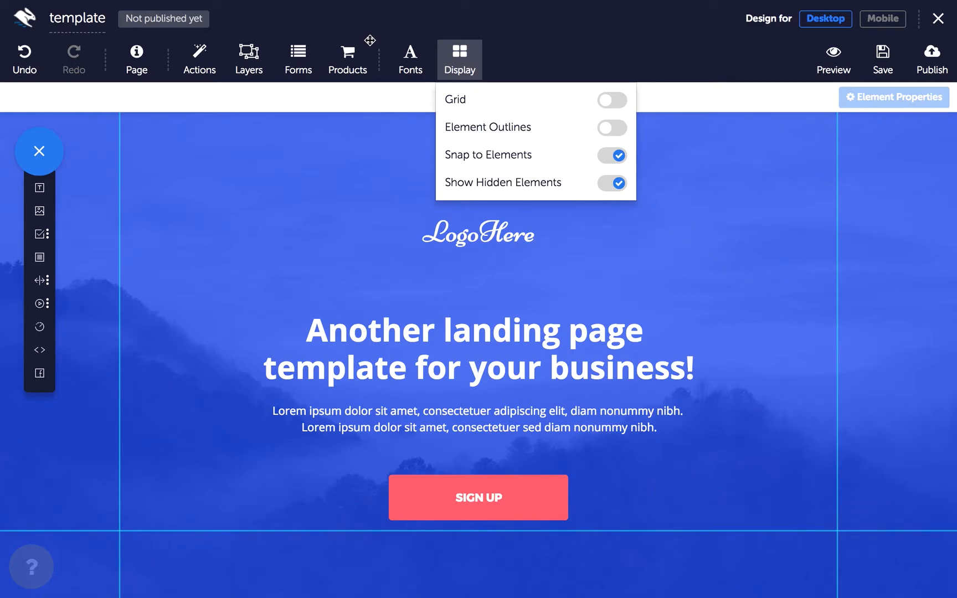
left_click(894, 97)
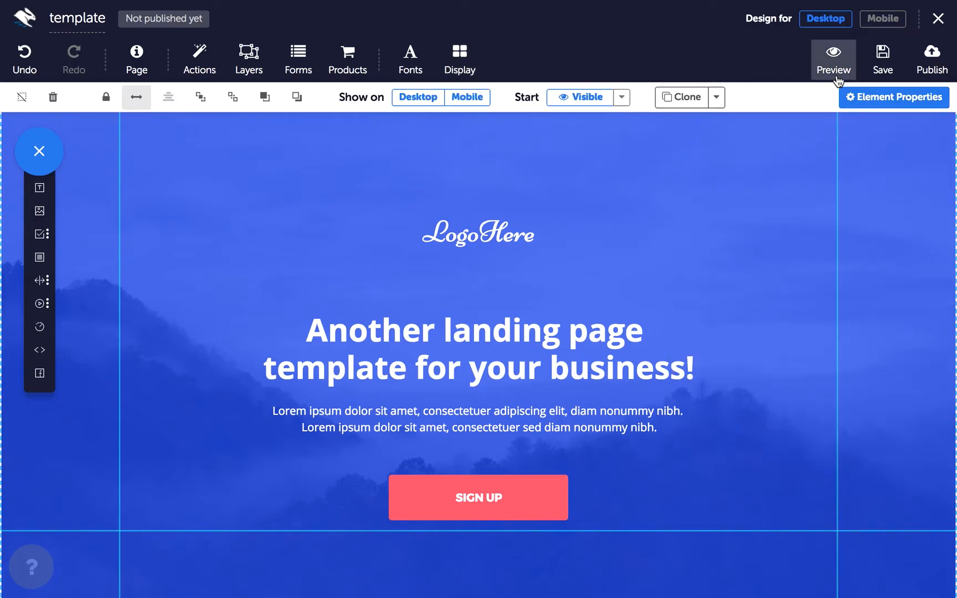
mouse_move(882, 59)
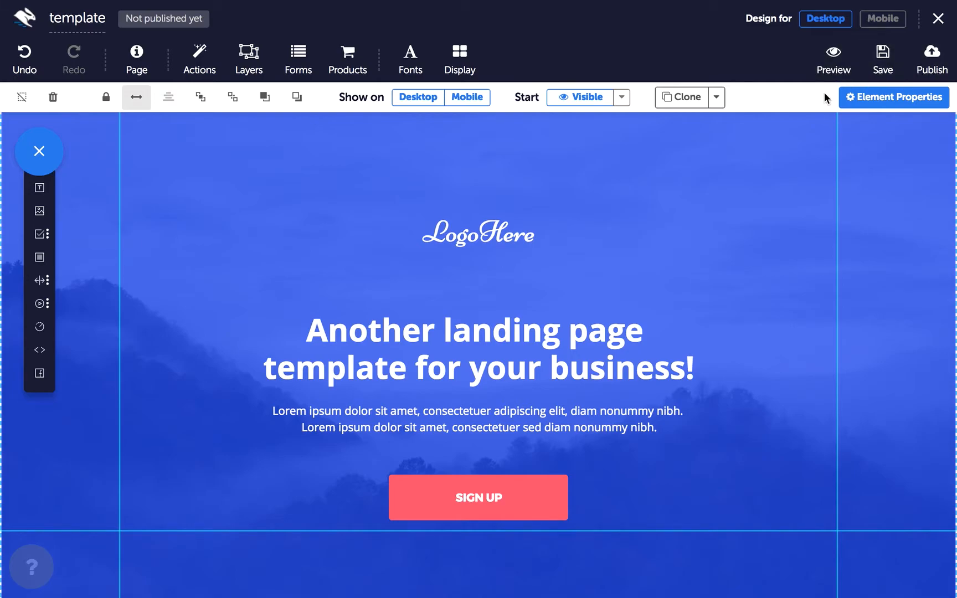
mouse_move(676, 163)
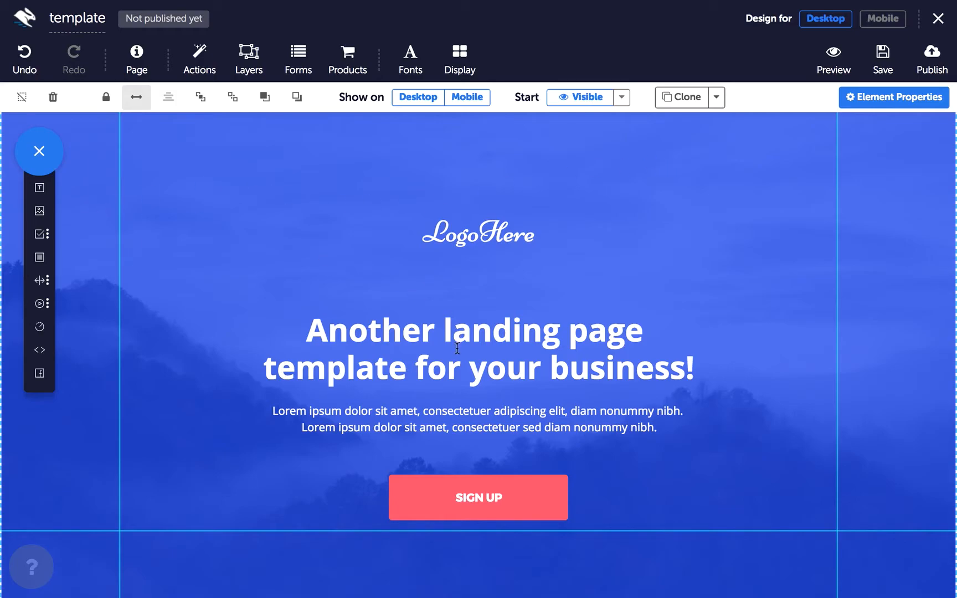
Select the SIGN UP button, review its property categories, then close the panel
left_click(417, 330)
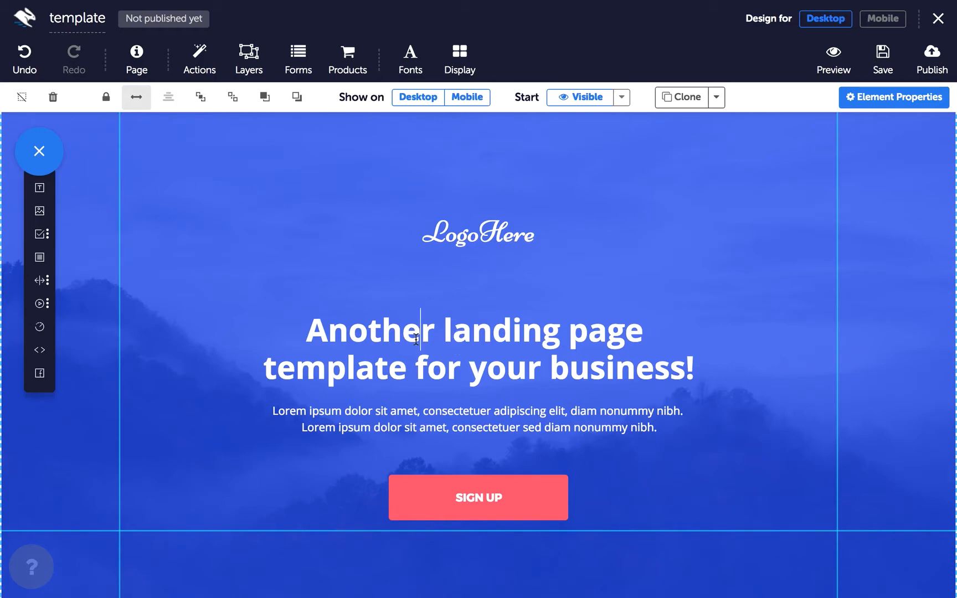
left_click(478, 497)
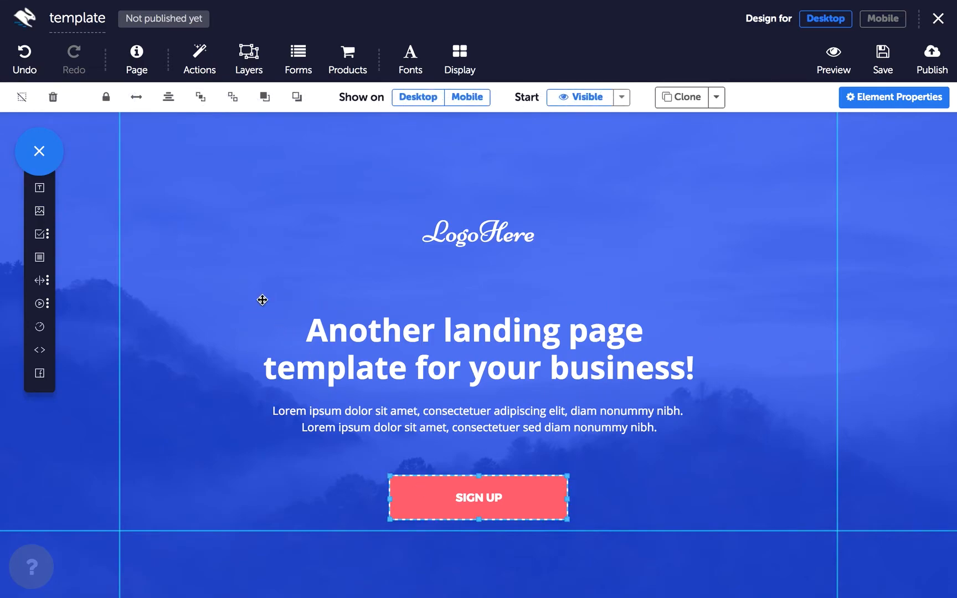
mouse_move(211, 154)
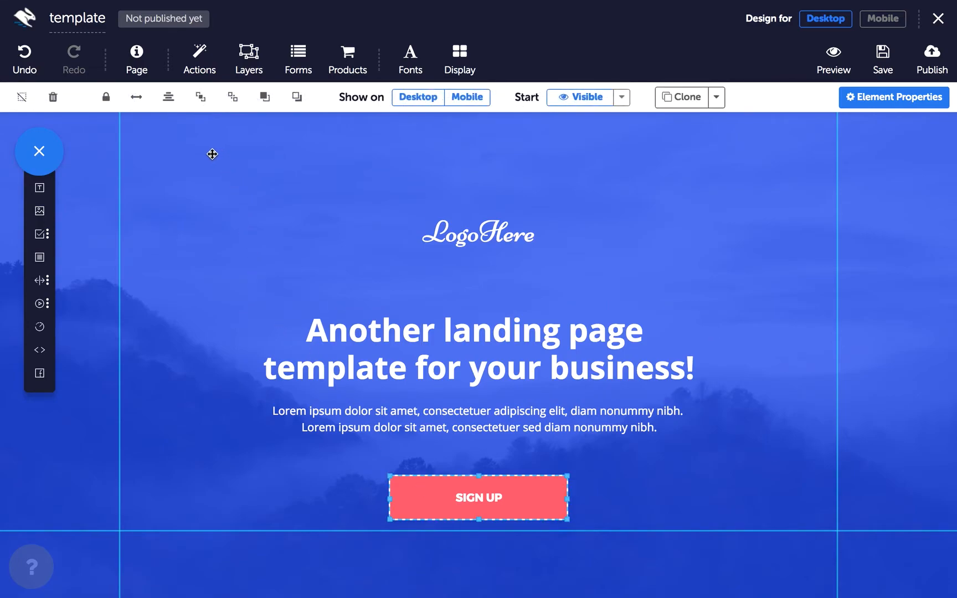
mouse_move(22, 97)
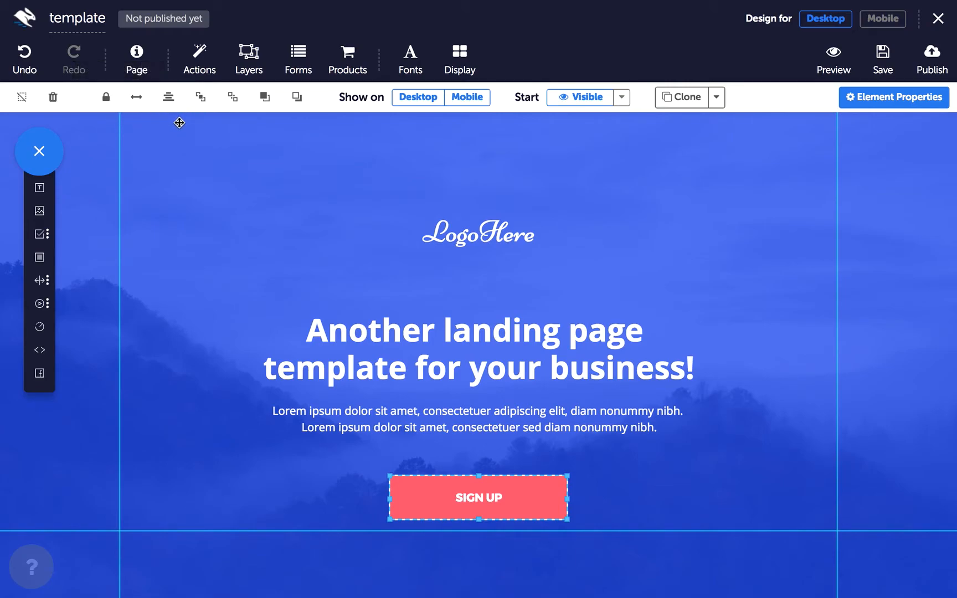
mouse_move(329, 110)
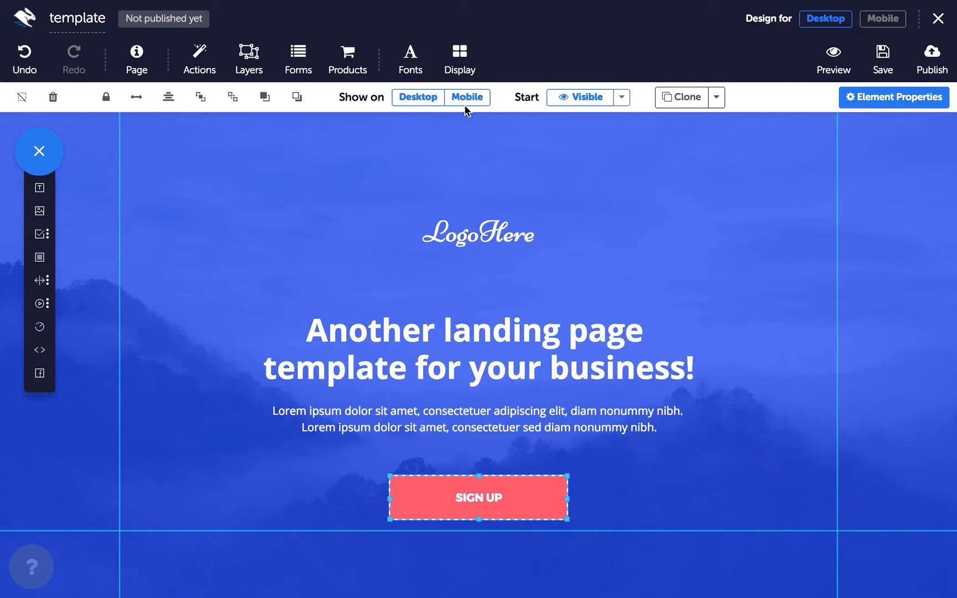
mouse_move(546, 121)
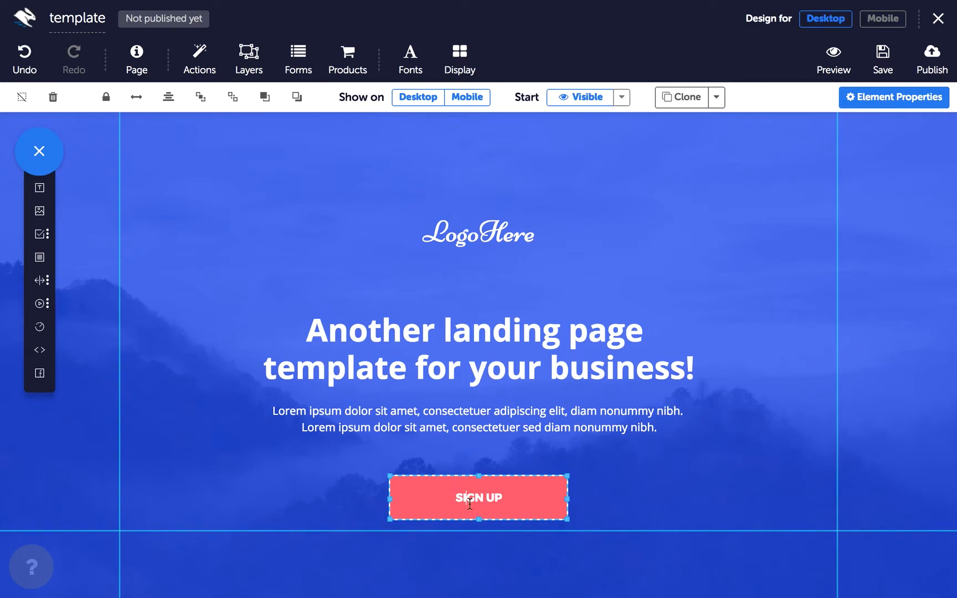
mouse_move(760, 246)
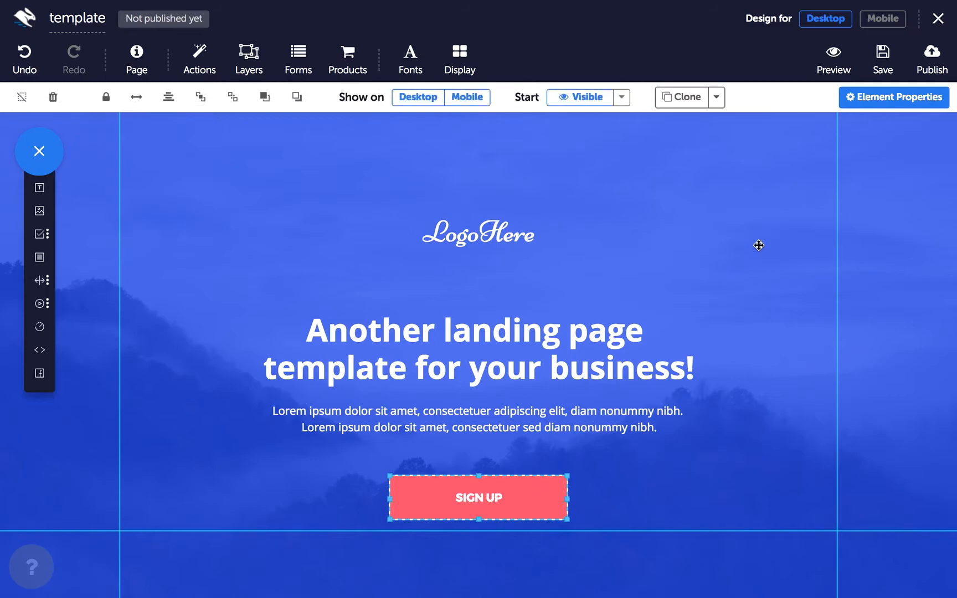
mouse_move(894, 97)
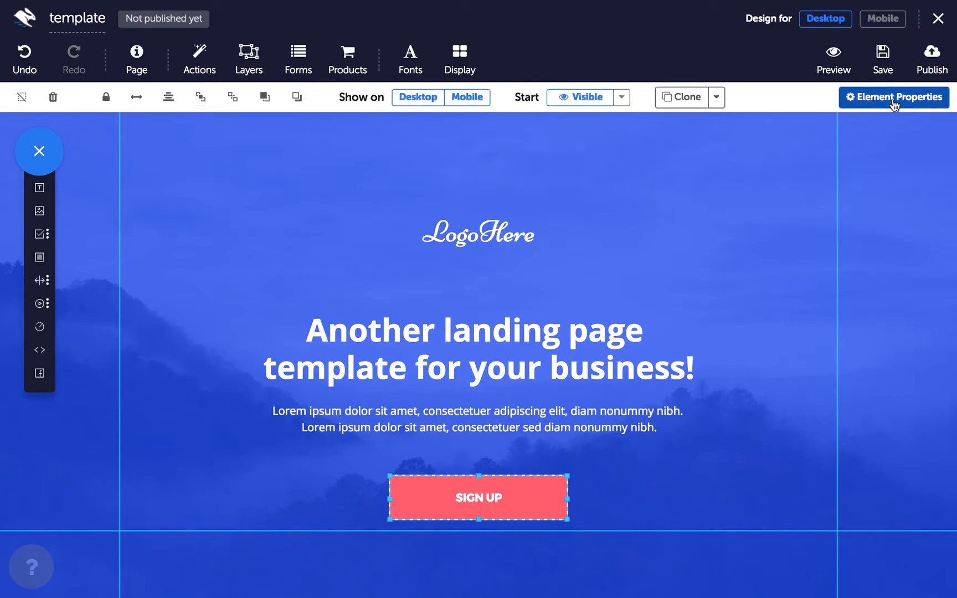
left_click(894, 97)
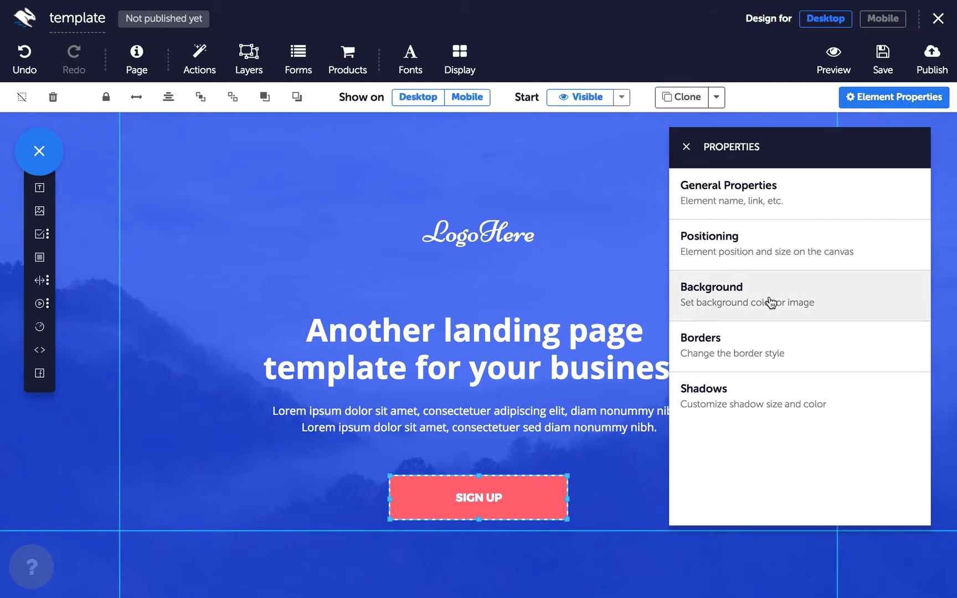
mouse_move(771, 299)
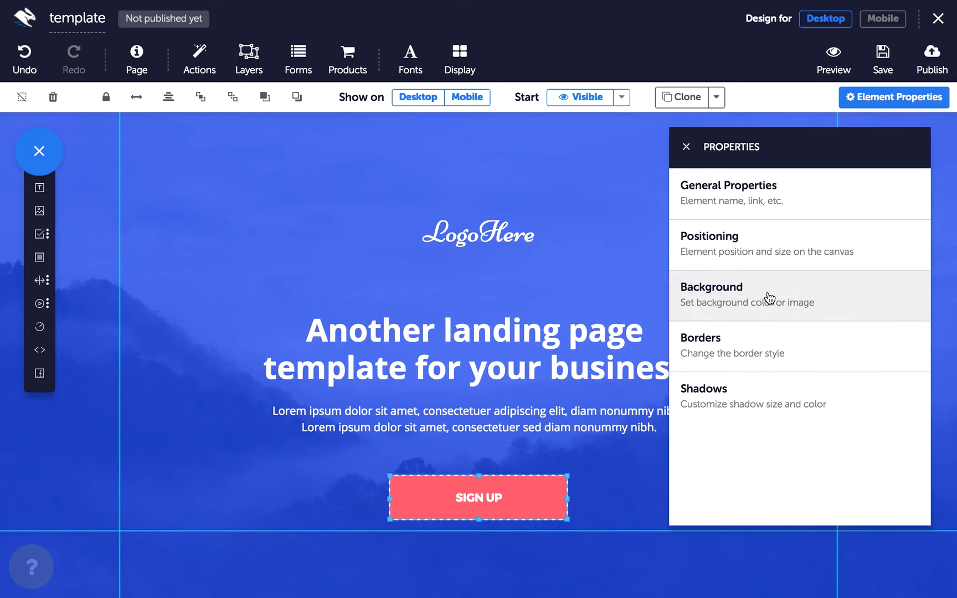
mouse_move(704, 160)
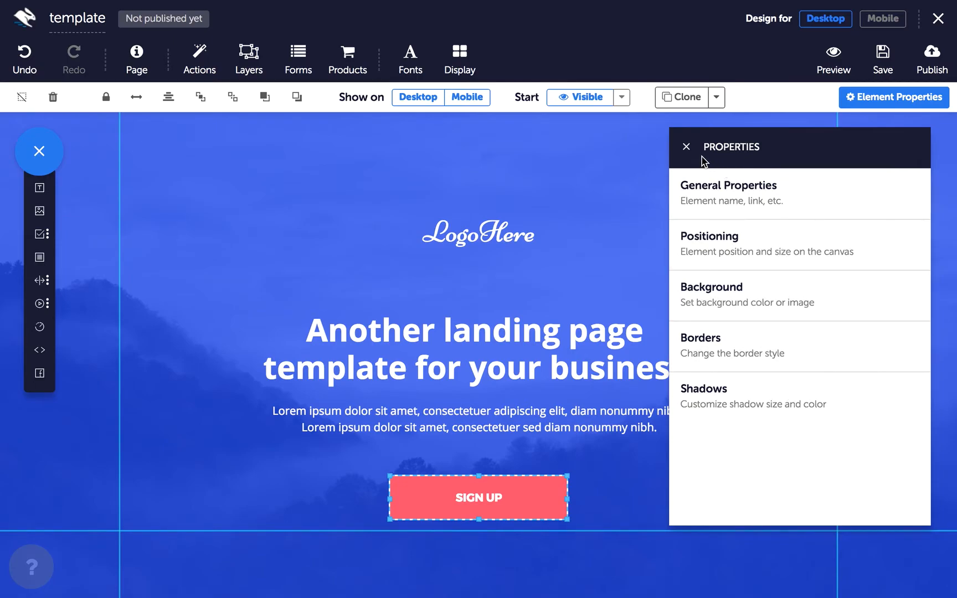
left_click(685, 146)
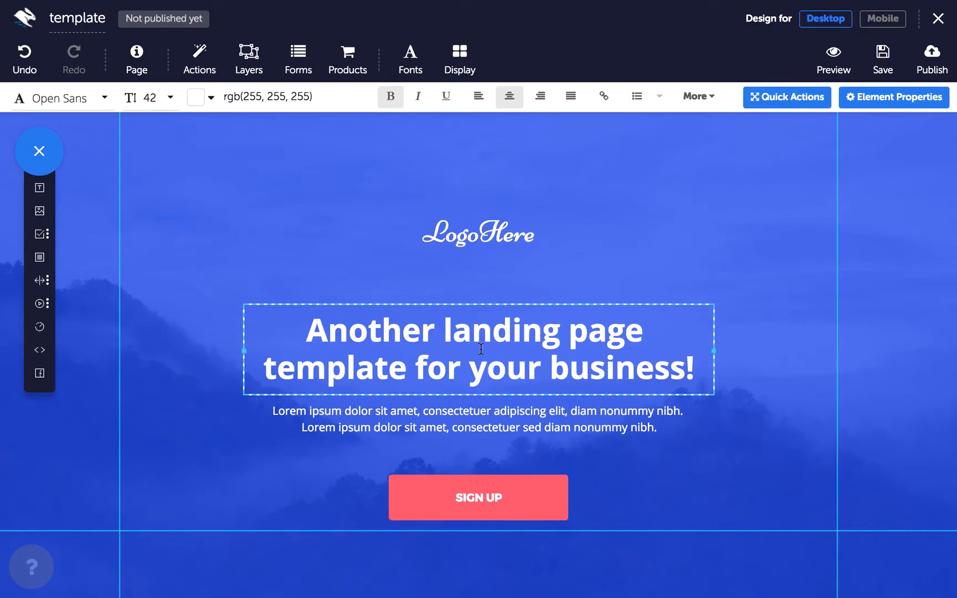
mouse_move(378, 187)
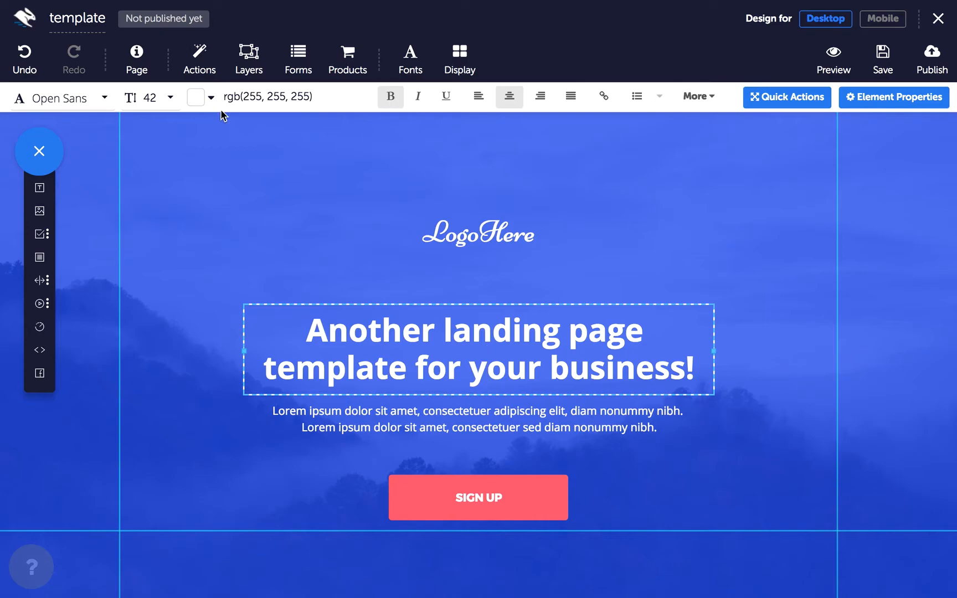
mouse_move(153, 117)
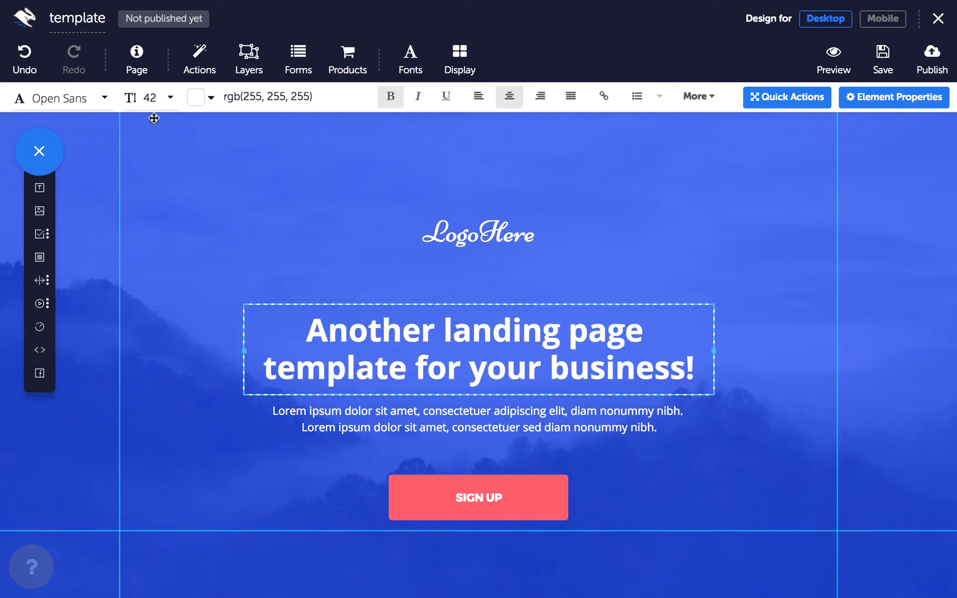
mouse_move(323, 114)
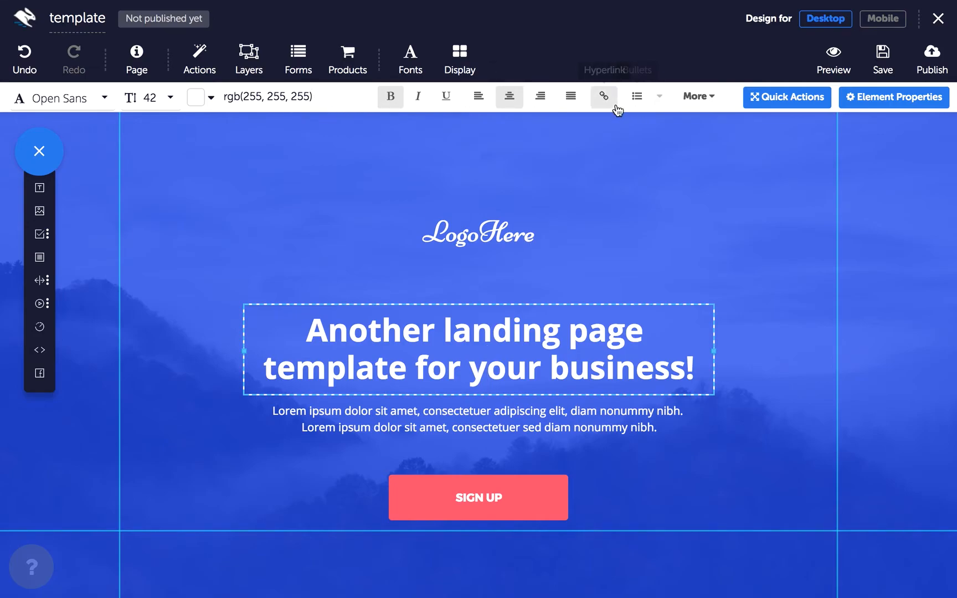
mouse_move(603, 114)
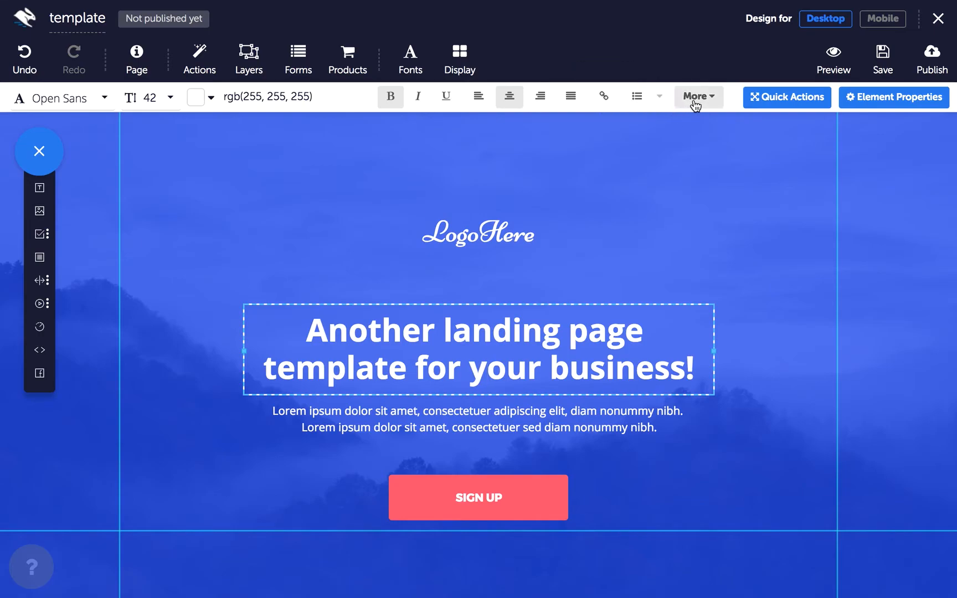
Show the headline's More text settings, including font weight and line height
left_click(696, 96)
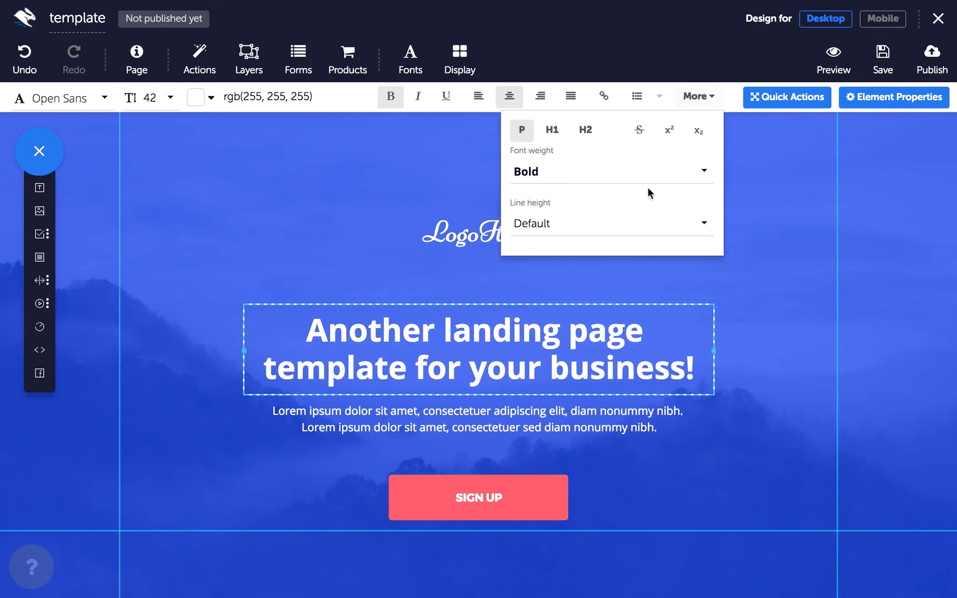
mouse_move(625, 159)
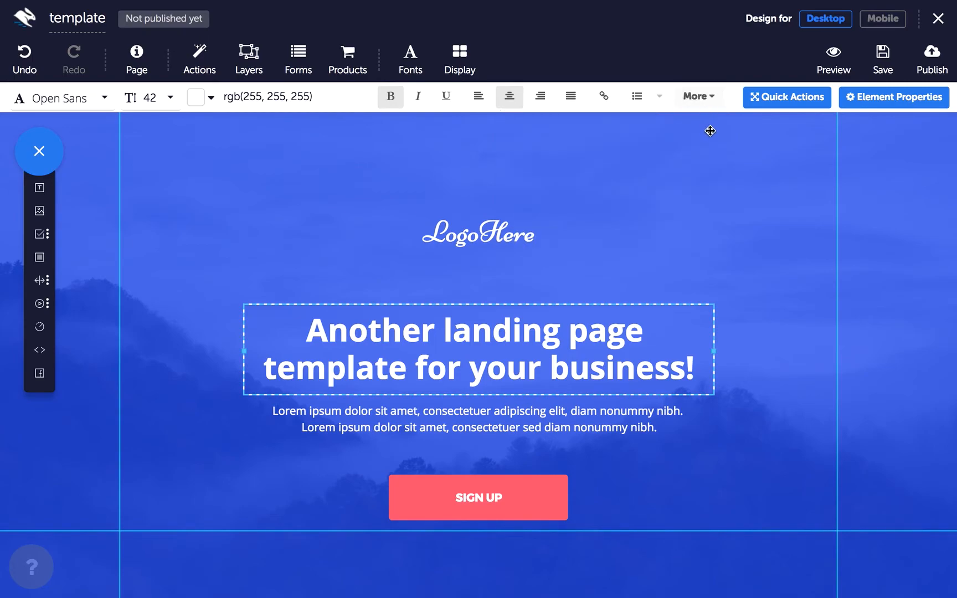
mouse_move(786, 97)
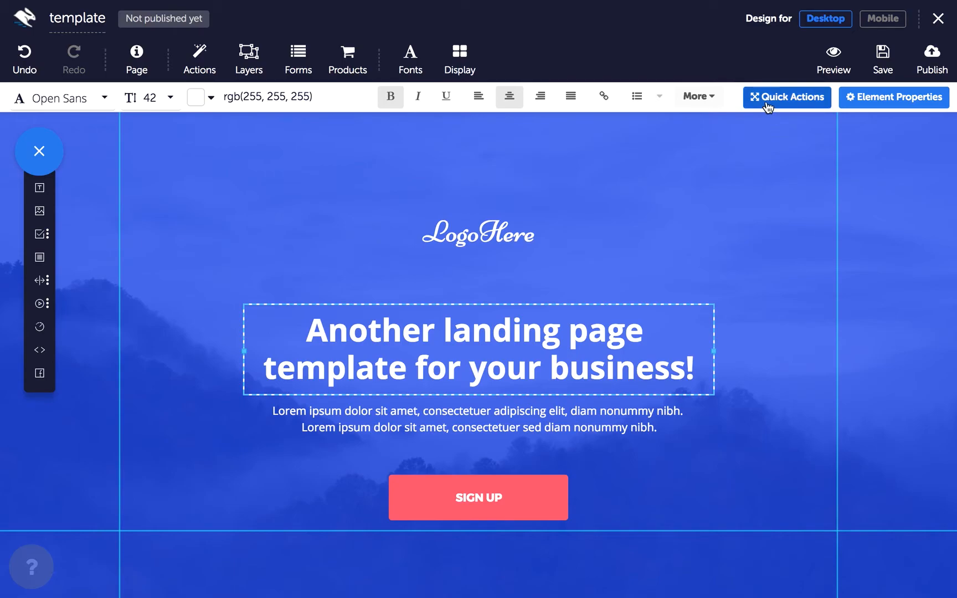
left_click(786, 97)
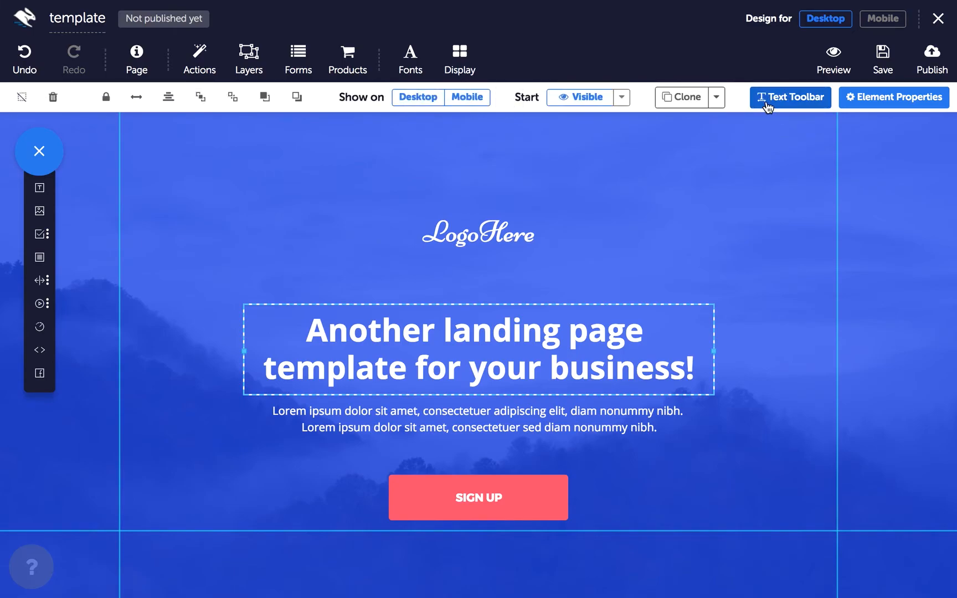
left_click(789, 97)
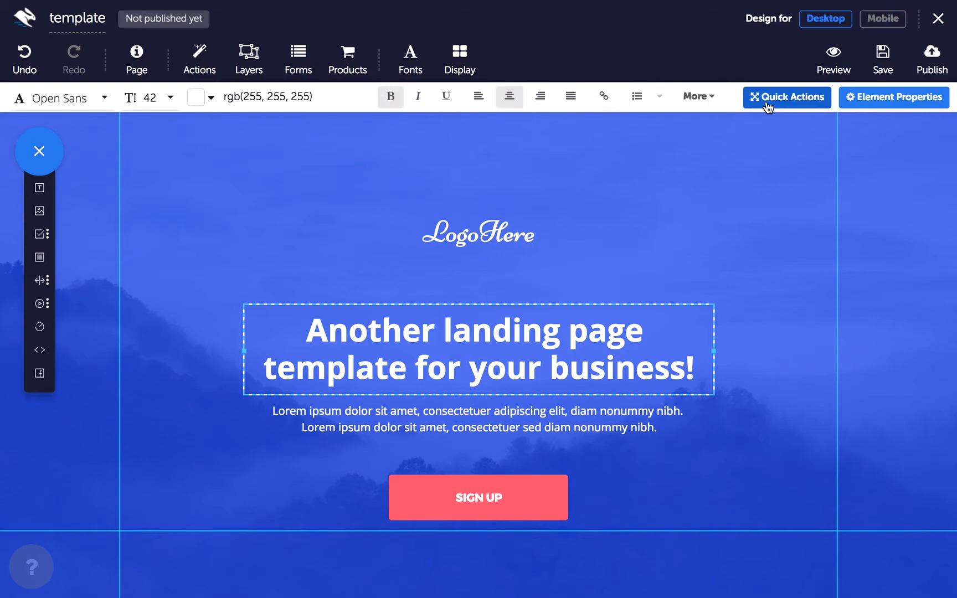
mouse_move(758, 115)
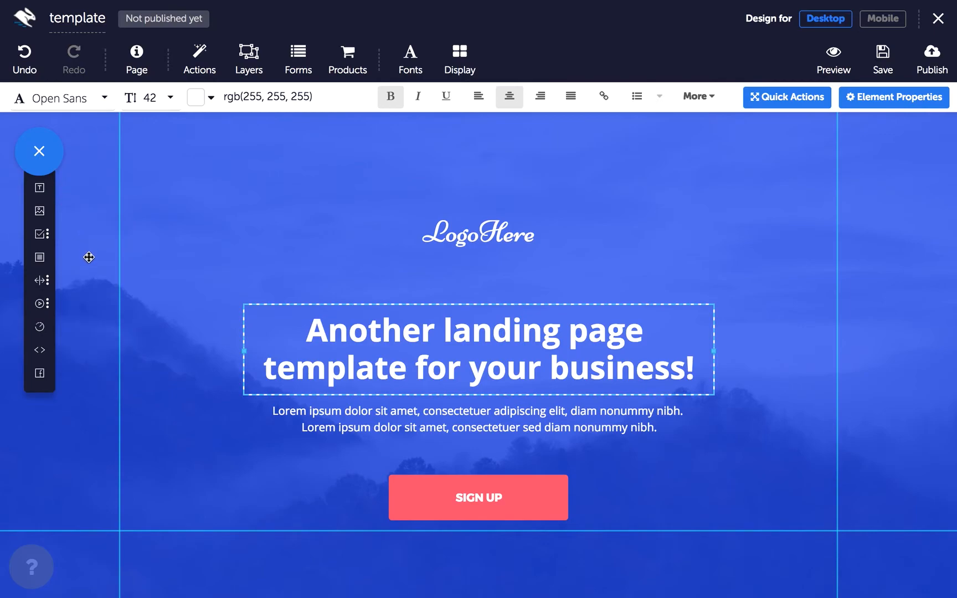
mouse_move(112, 279)
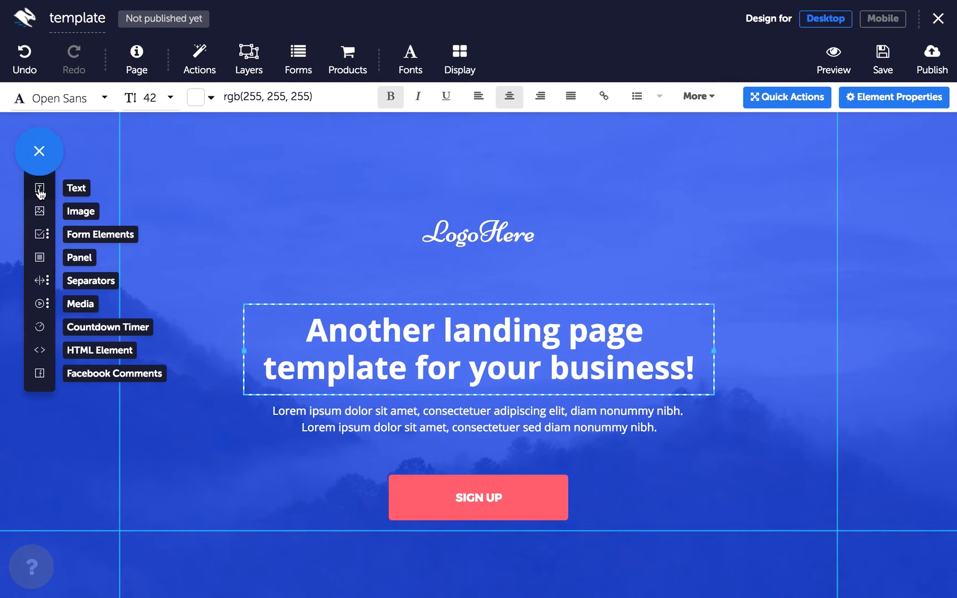
mouse_move(48, 206)
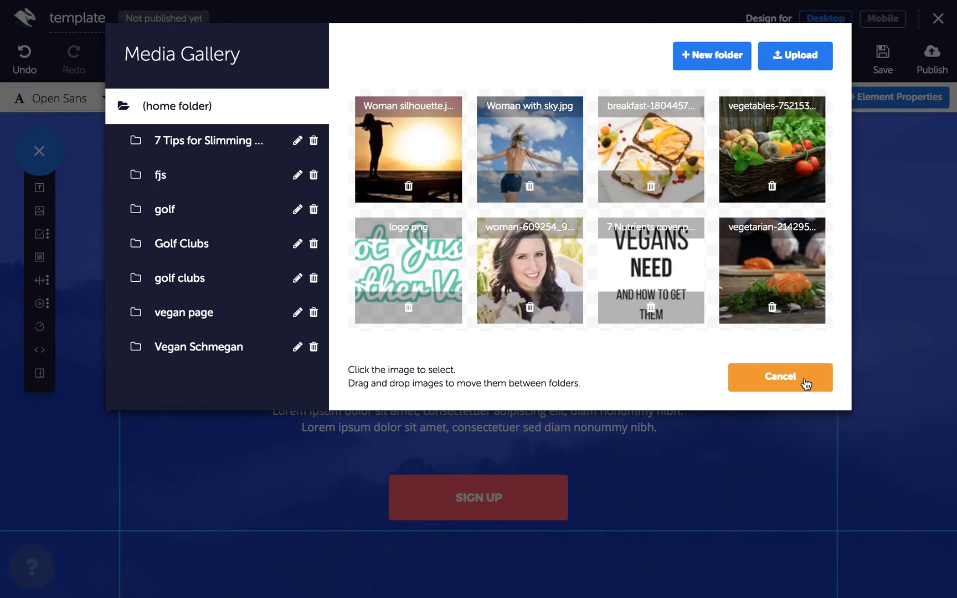
Cancel the Media Gallery without adding an image, then click the empty canvas
left_click(780, 377)
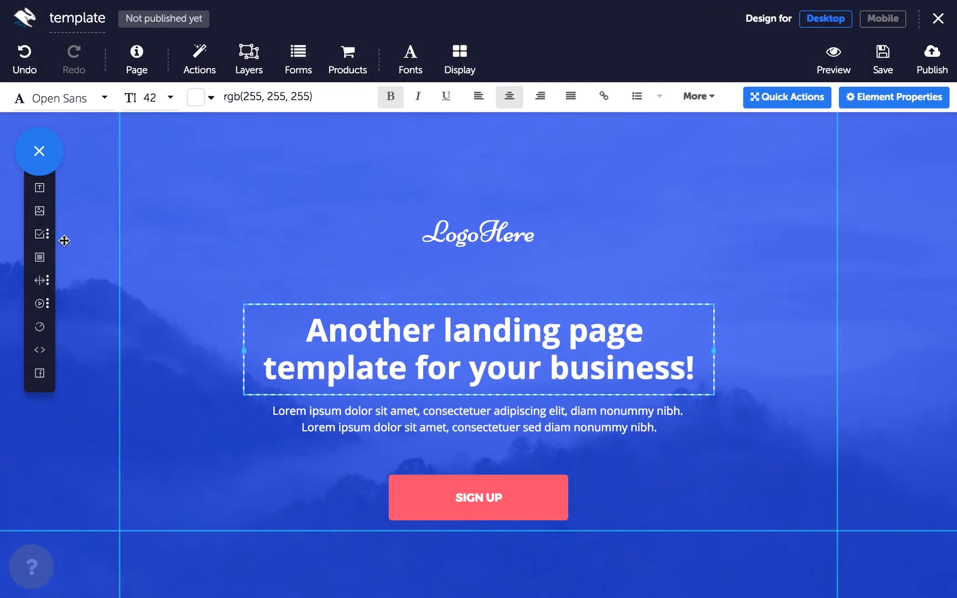
left_click(38, 234)
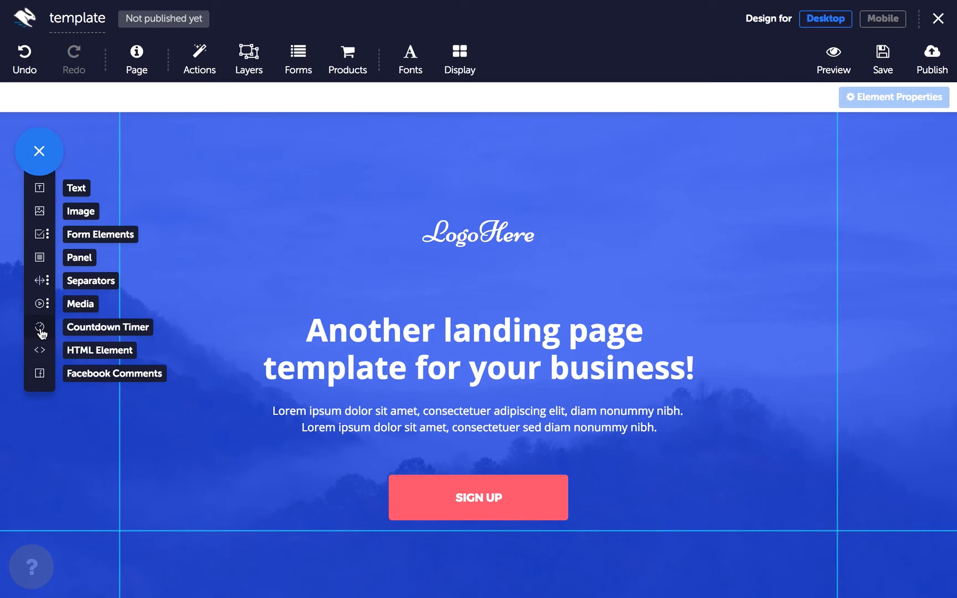
mouse_move(40, 353)
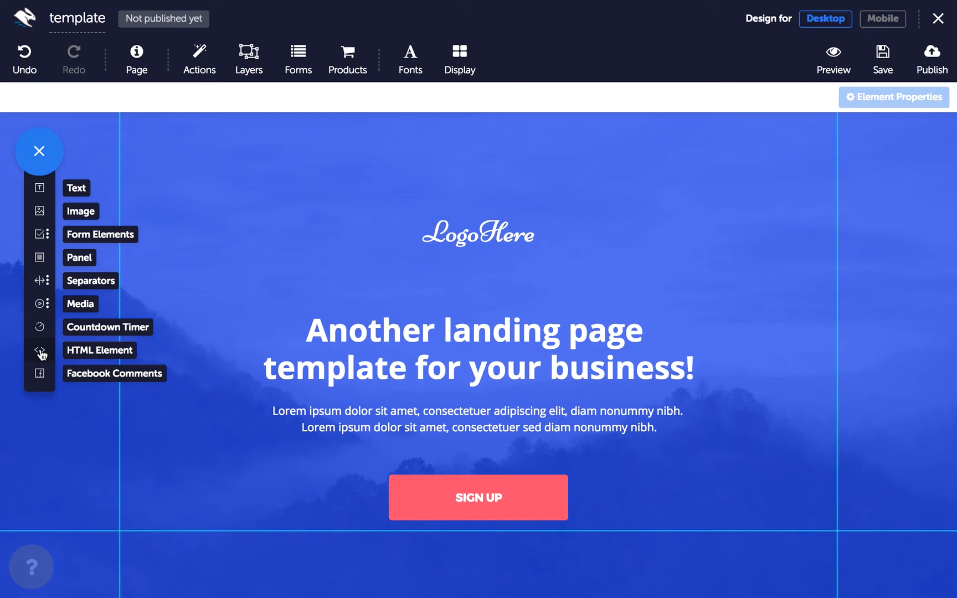
mouse_move(39, 373)
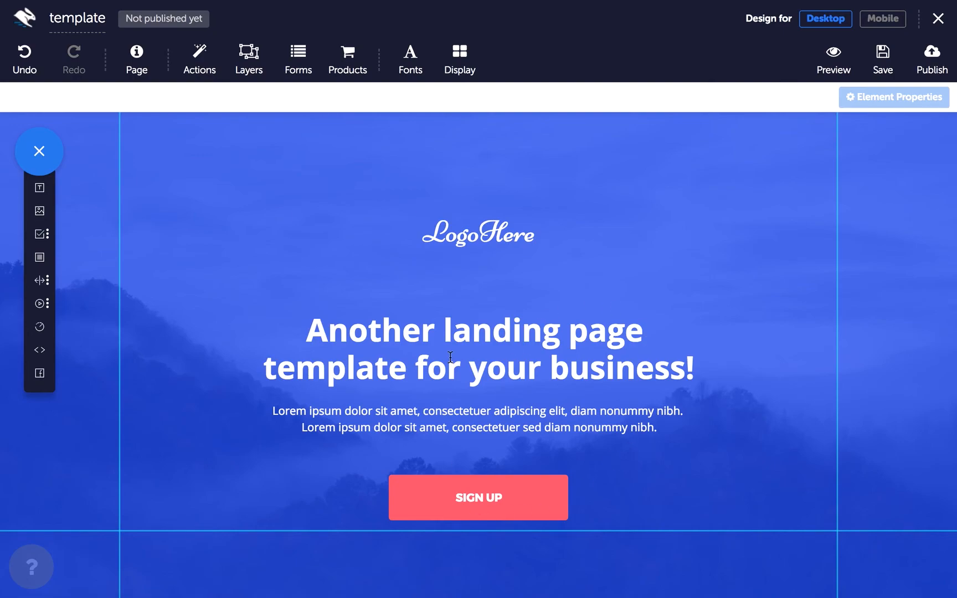
mouse_move(126, 323)
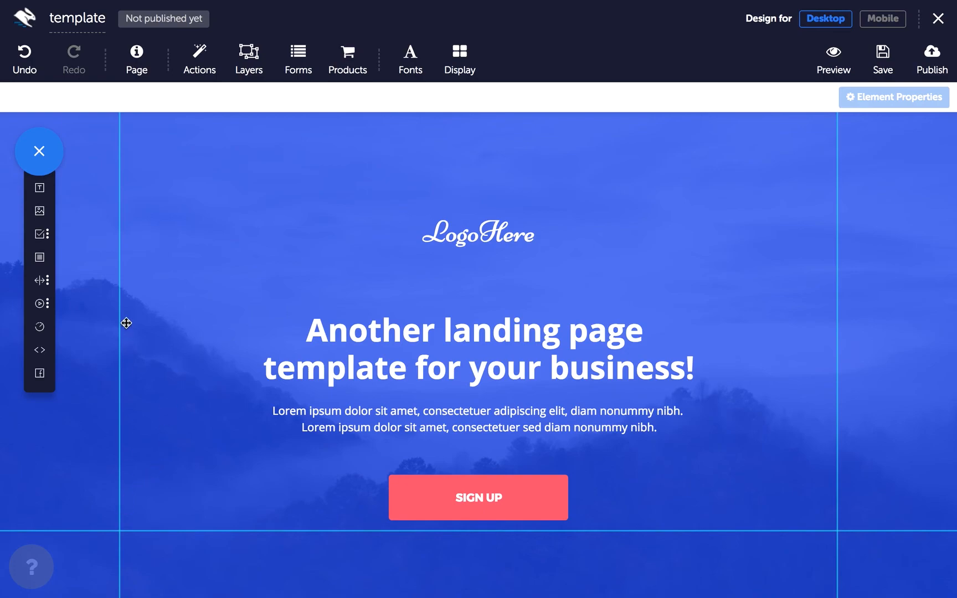
mouse_move(130, 310)
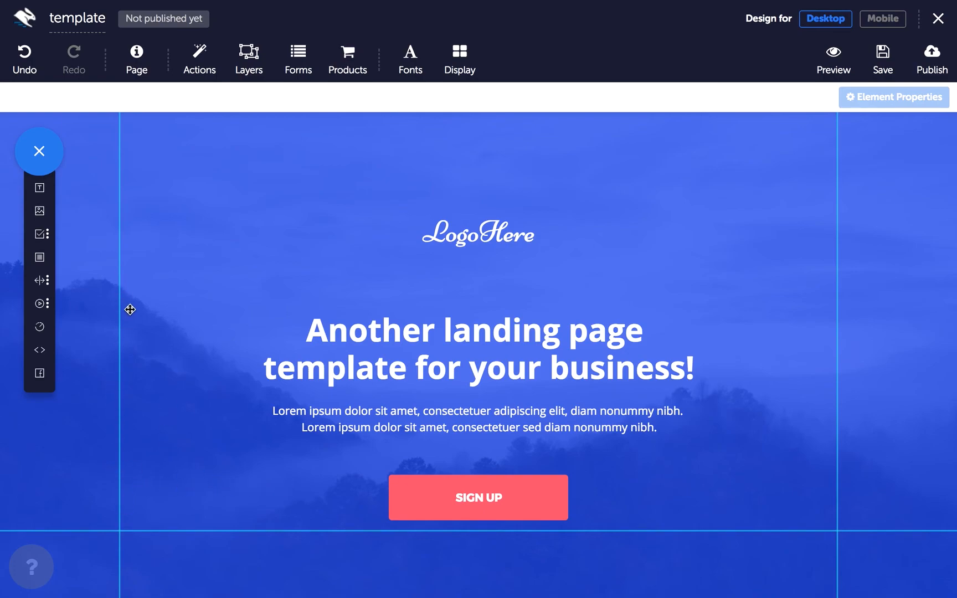
mouse_move(146, 406)
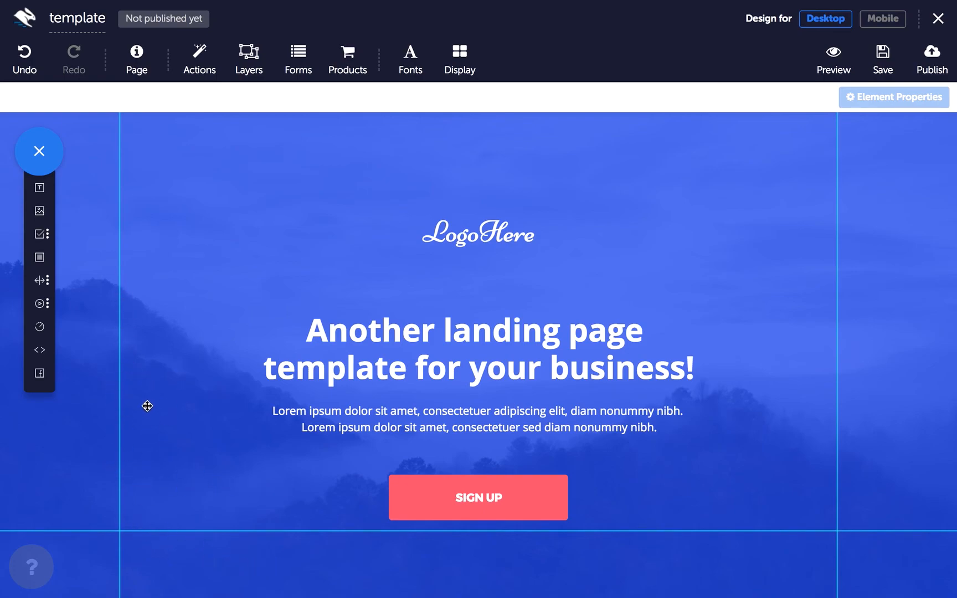
mouse_move(467, 123)
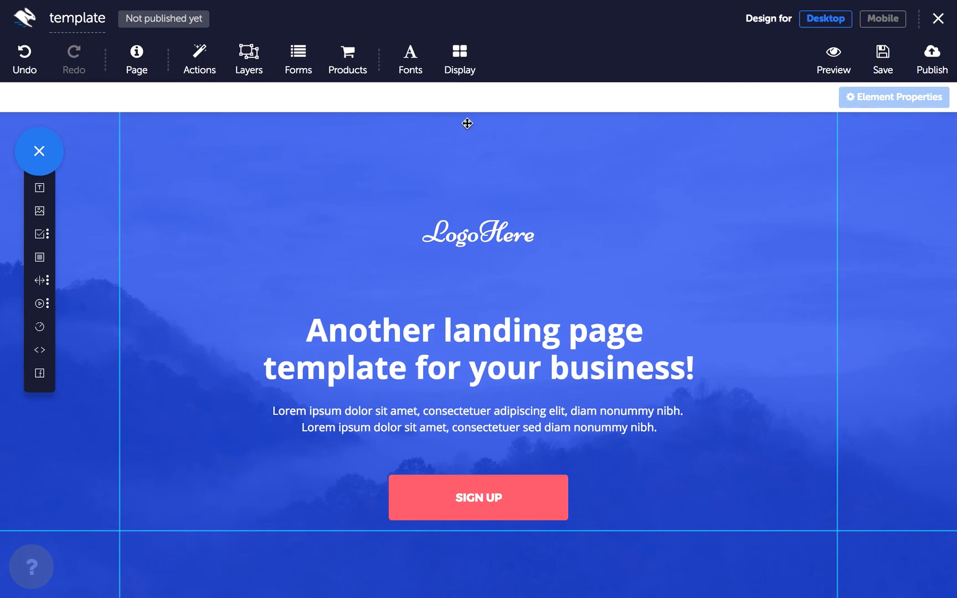
left_click(459, 59)
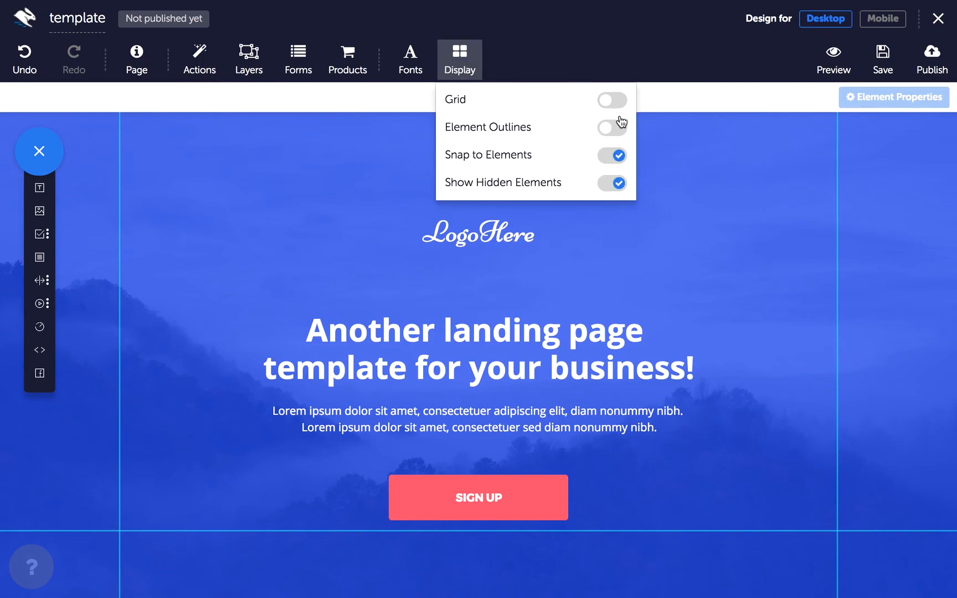
left_click(612, 126)
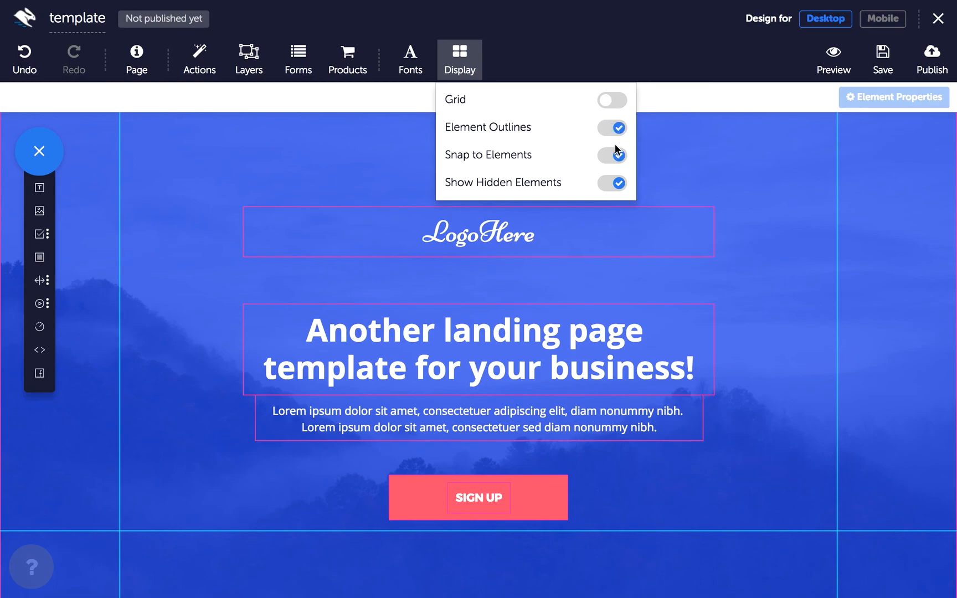
left_click(612, 156)
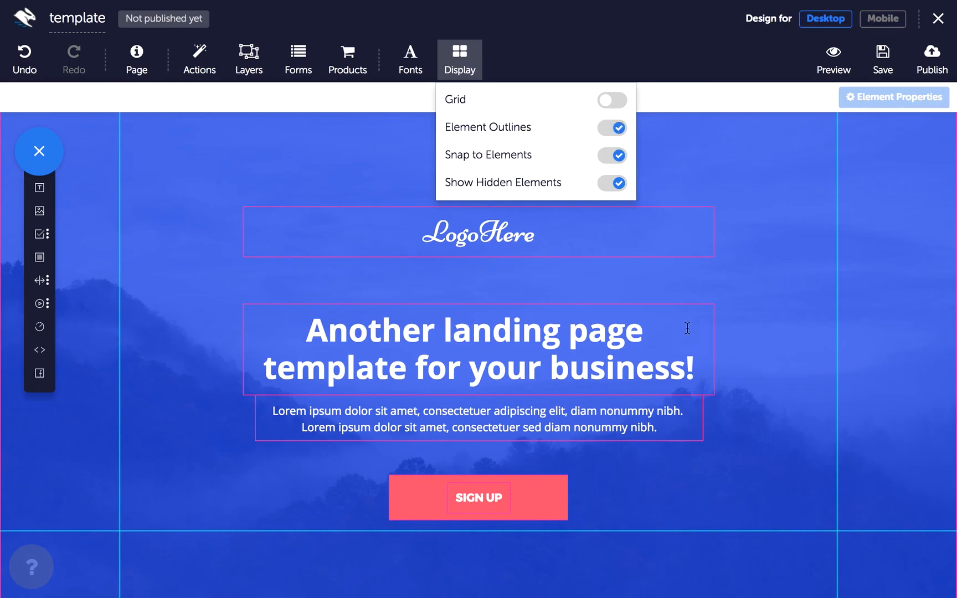
mouse_move(524, 313)
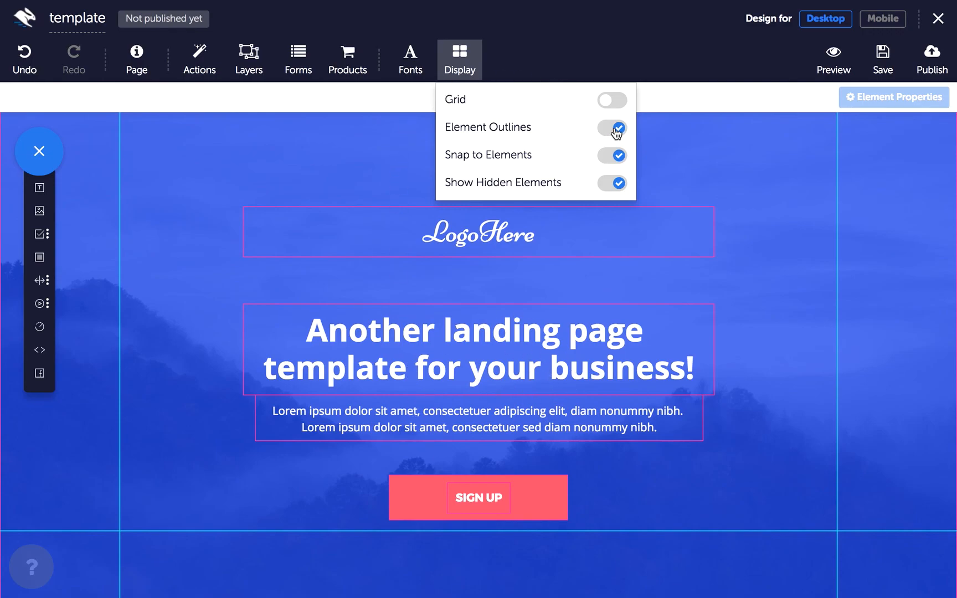
left_click(612, 128)
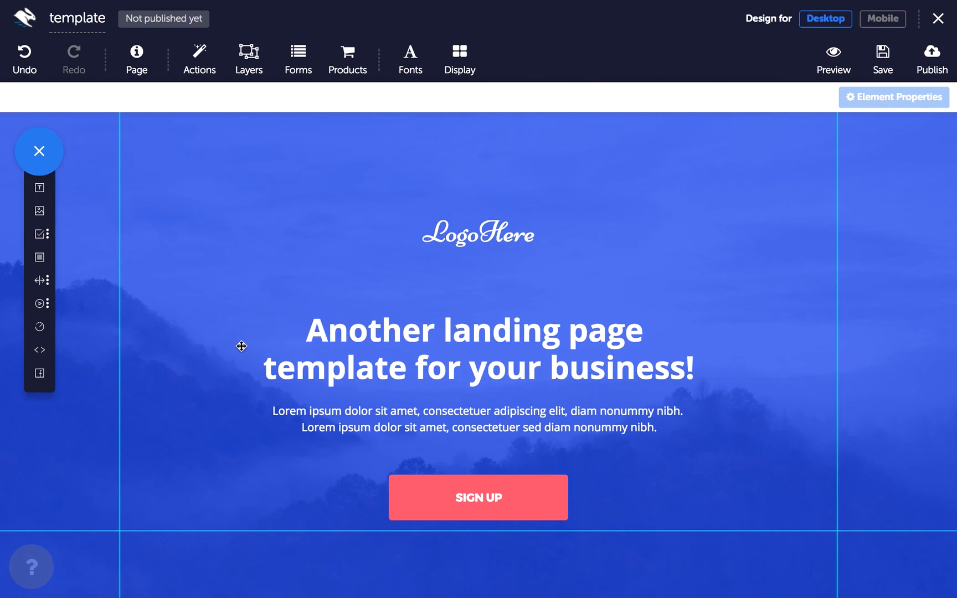
mouse_move(48, 558)
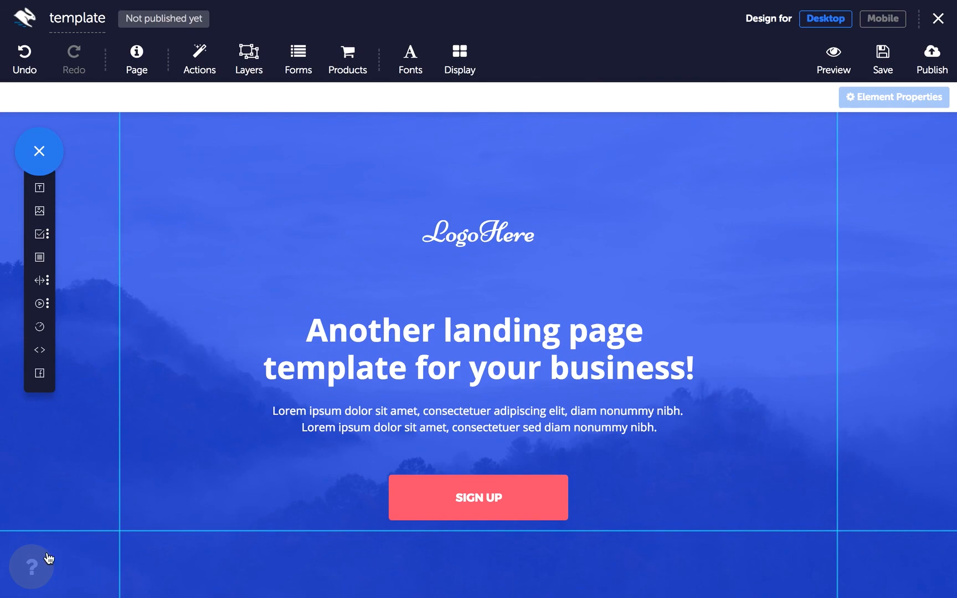
mouse_move(31, 566)
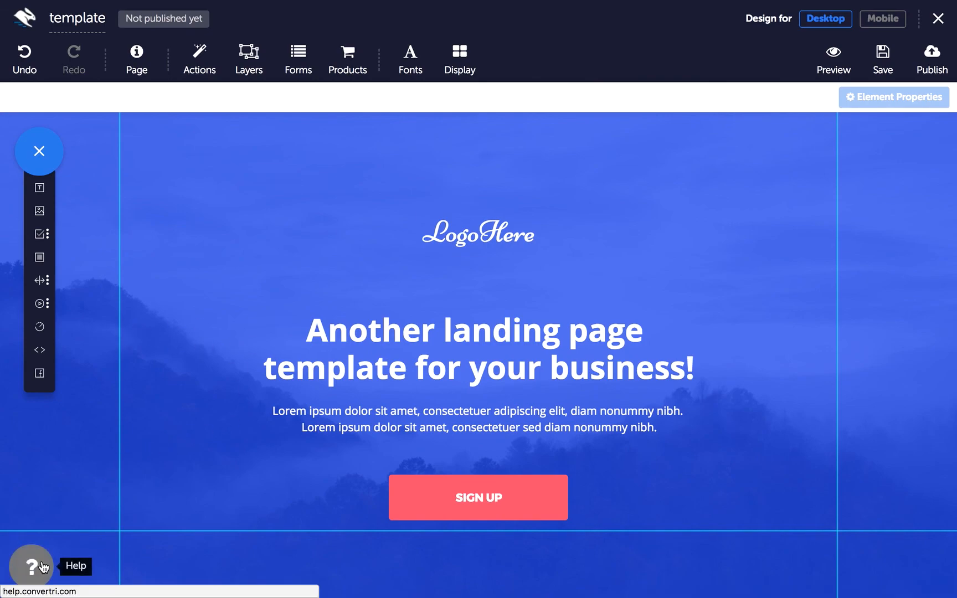